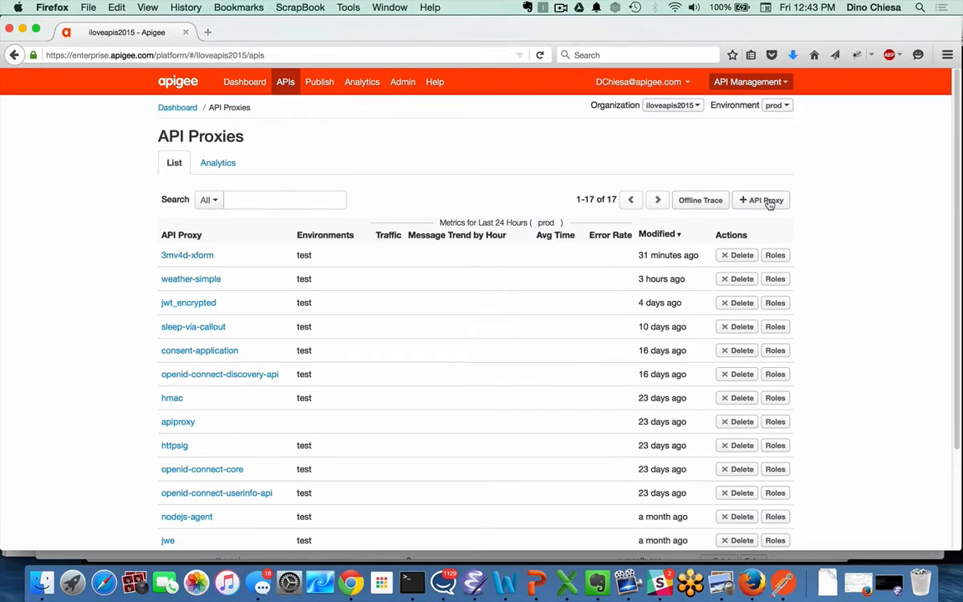
Step: Create a no-target API proxy named xformy and build it, deploying to the test environment
left_click(761, 201)
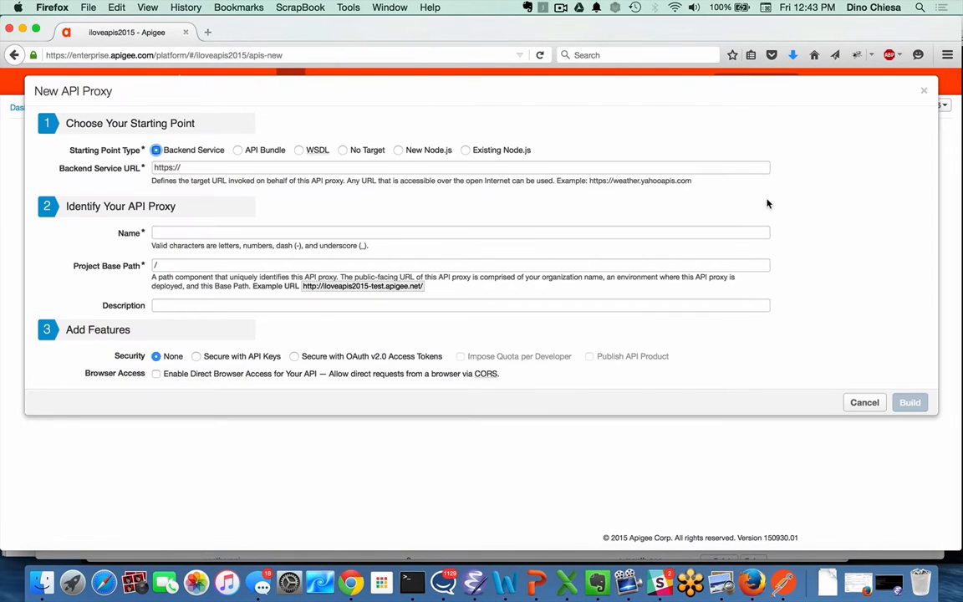
left_click(343, 150)
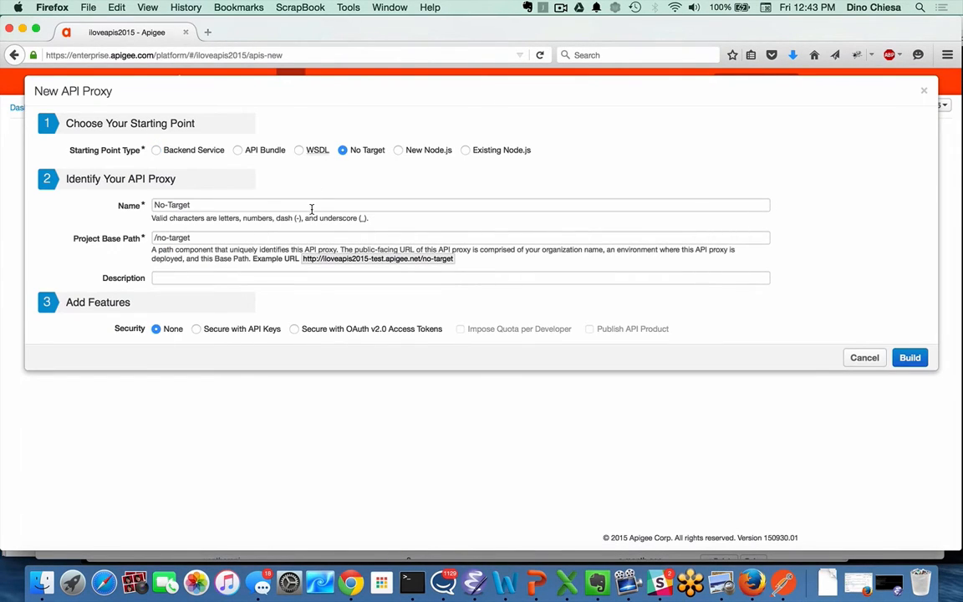
type("xformy")
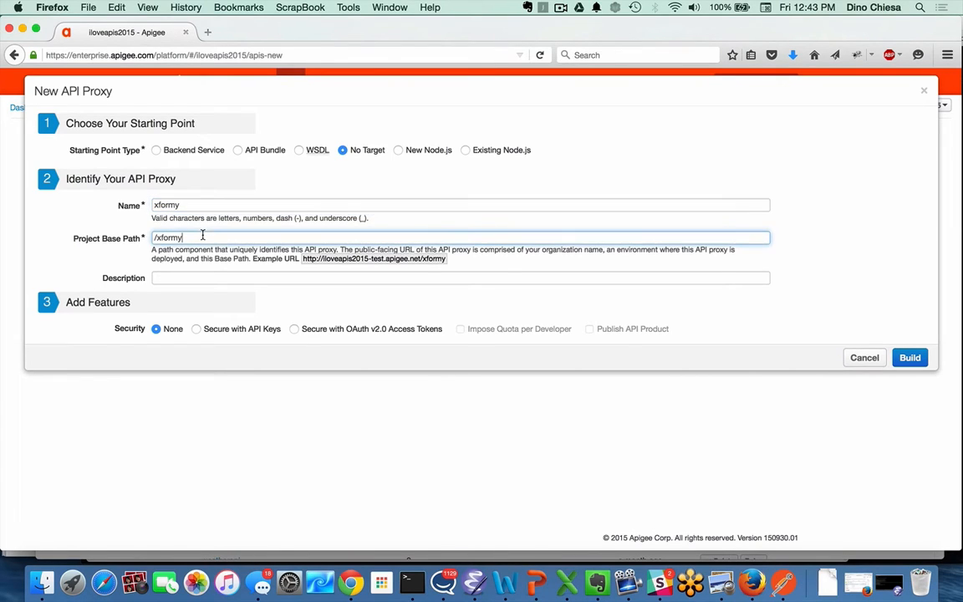
left_click(909, 358)
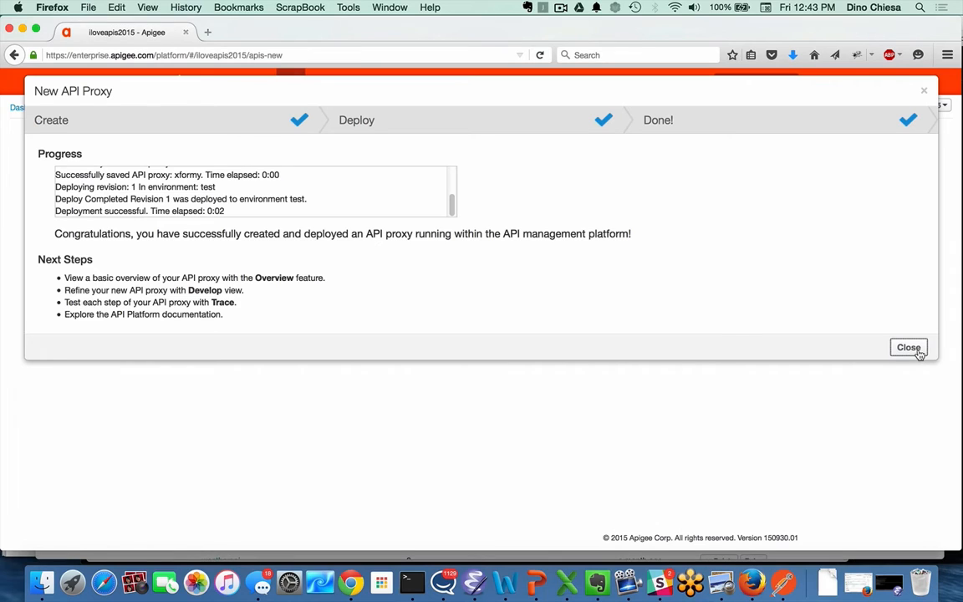
Step: Dismiss the creation summary and switch to the xformy proxy's Develop editor
left_click(908, 346)
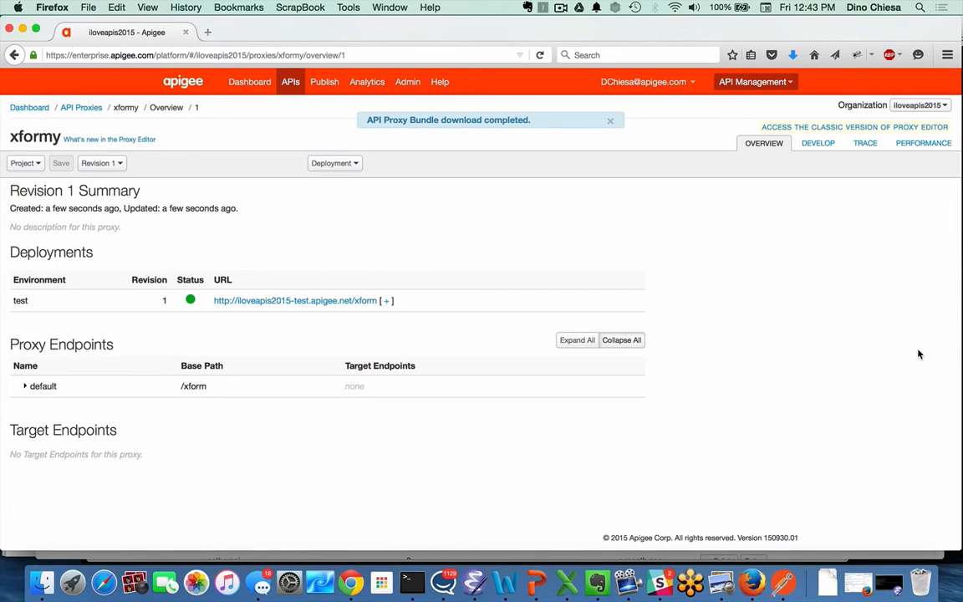
mouse_move(899, 226)
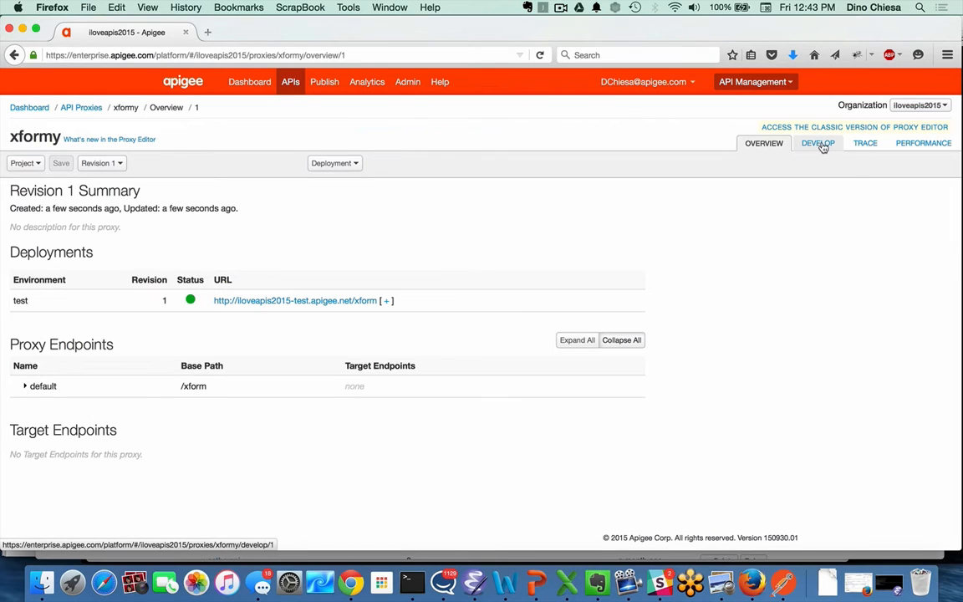
left_click(815, 144)
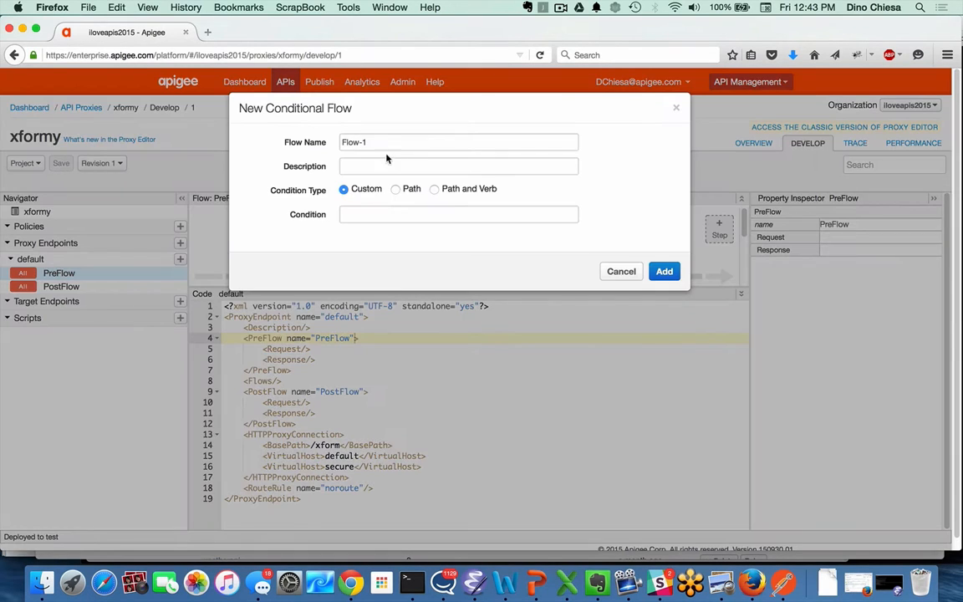
Step: Define flow xmltojson on Path and Verb, path /xmltojson, verb POST, and add it
left_click(458, 140)
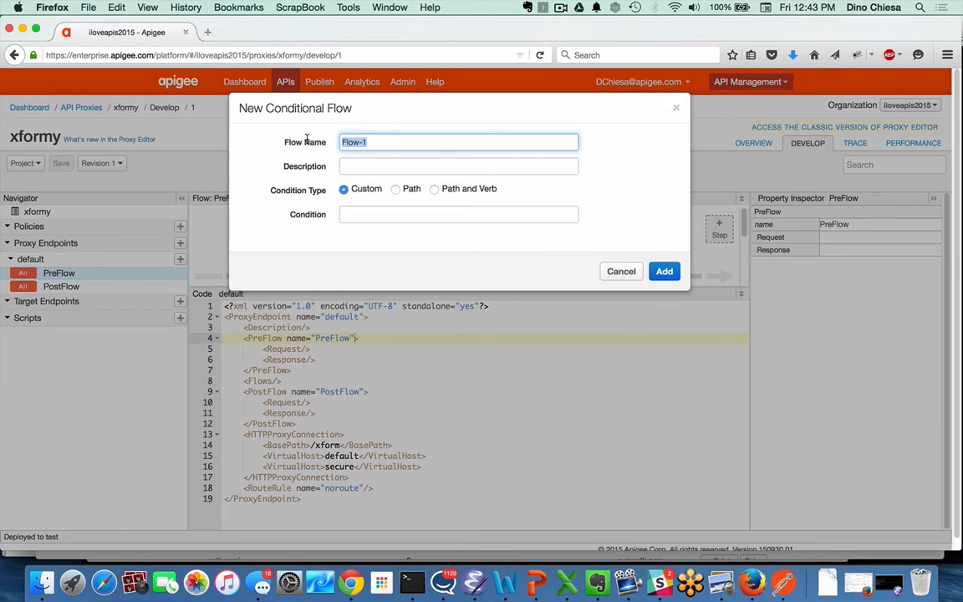
type("xmltojson")
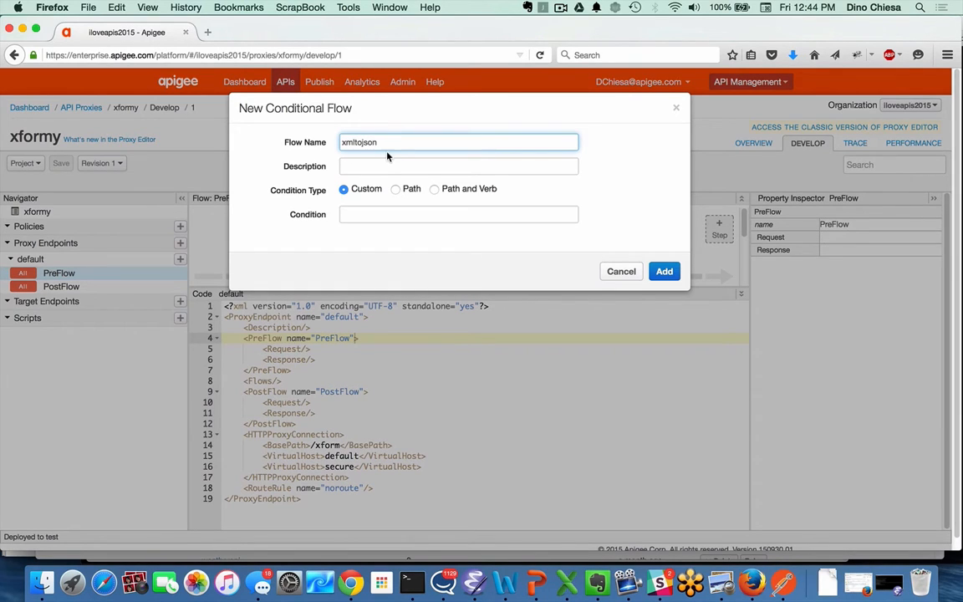
left_click(434, 187)
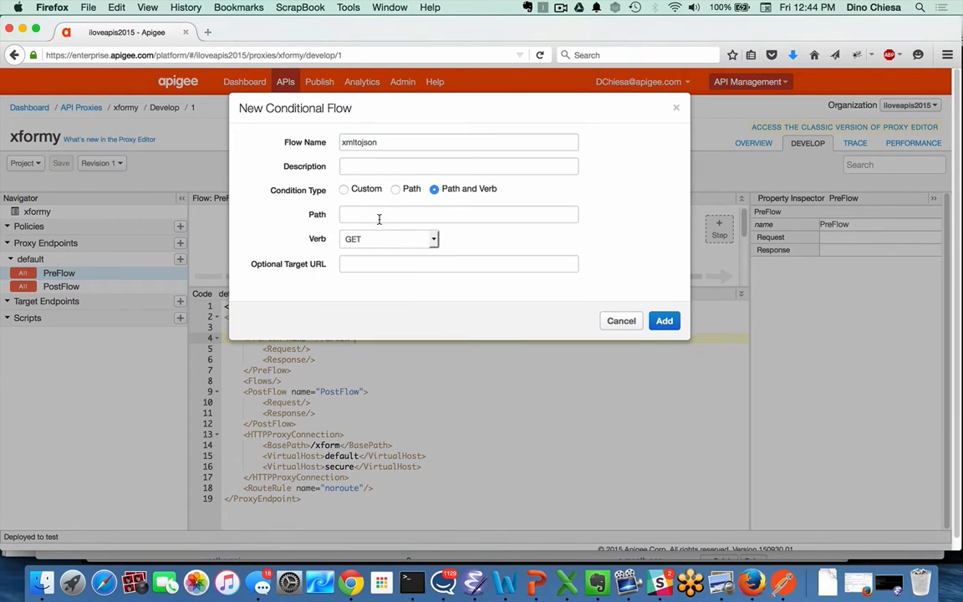
type("/")
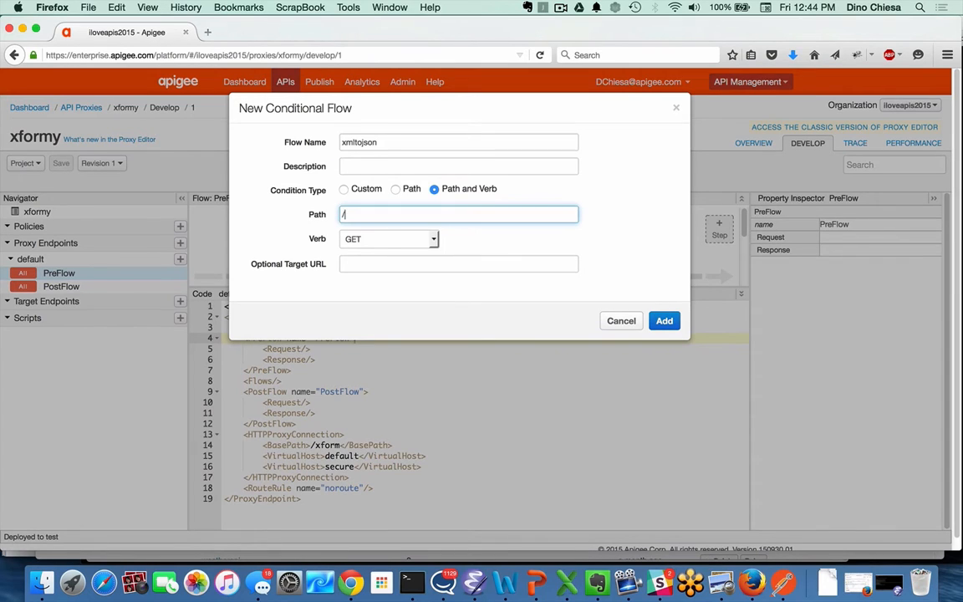
type("xmlto")
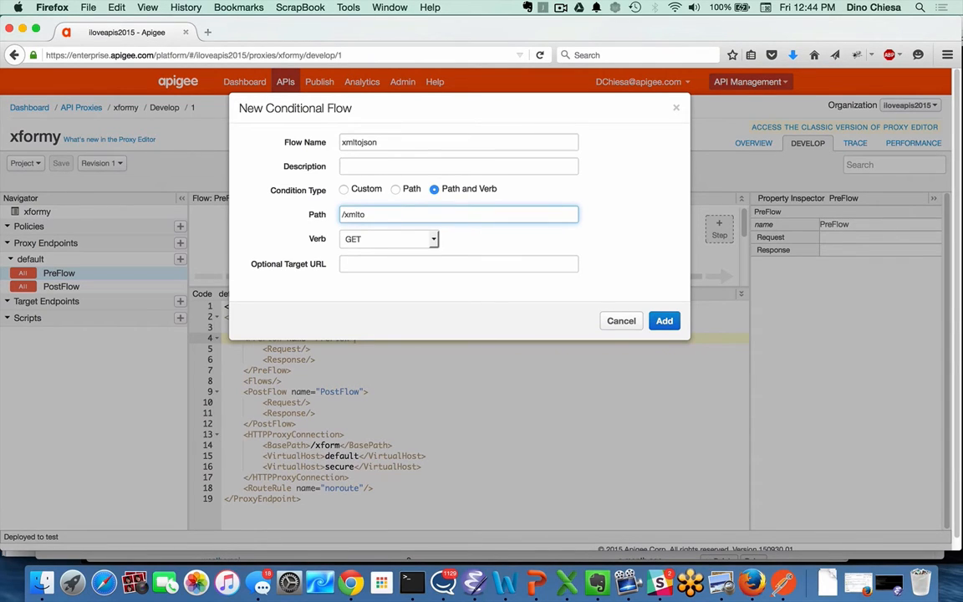
left_click(388, 237)
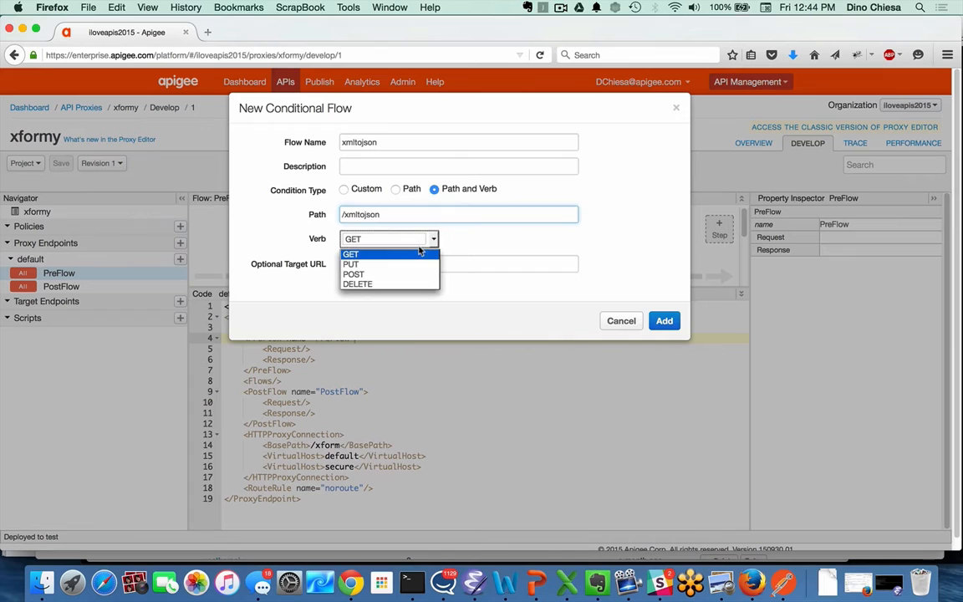
left_click(355, 274)
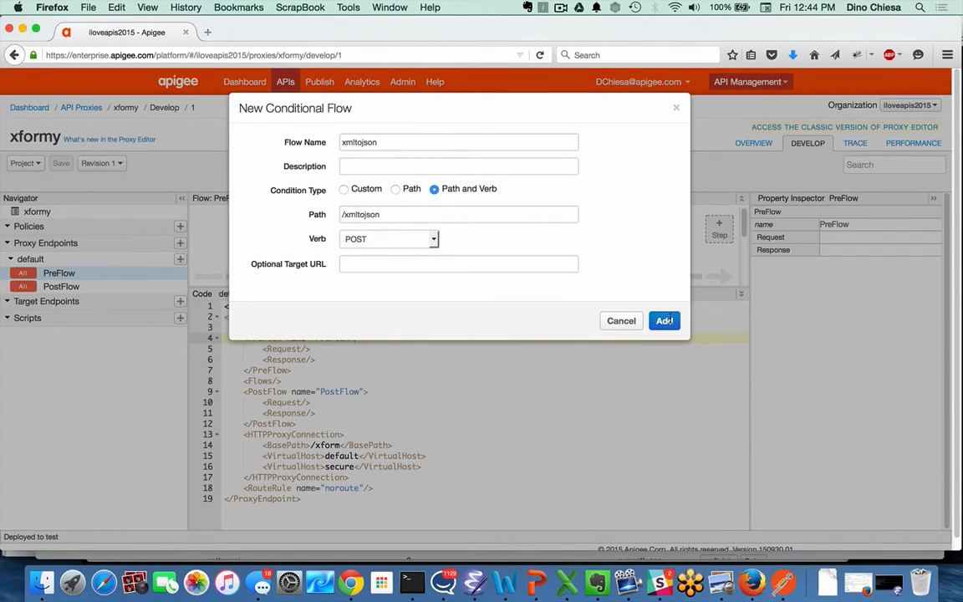
left_click(664, 321)
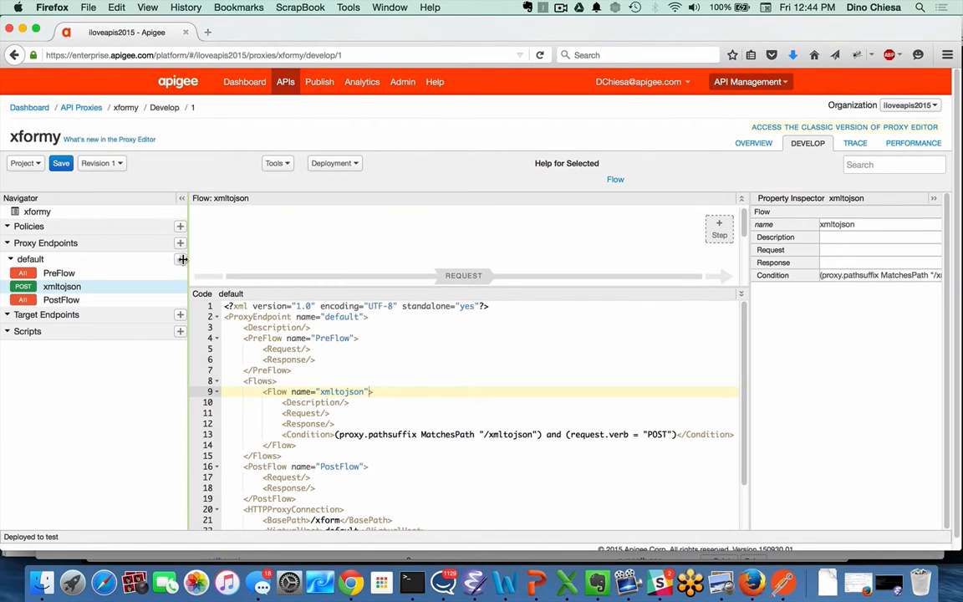
Step: Add flow jsontoxml on Path and Verb, path /jsontoxml, verb POST, then select xmltojson
left_click(180, 258)
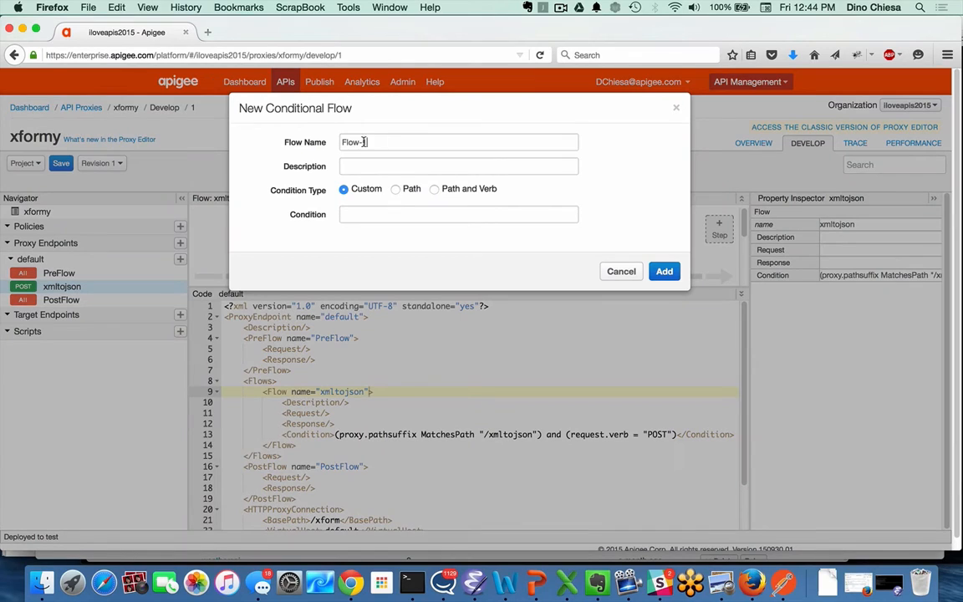
type("jsontoxml")
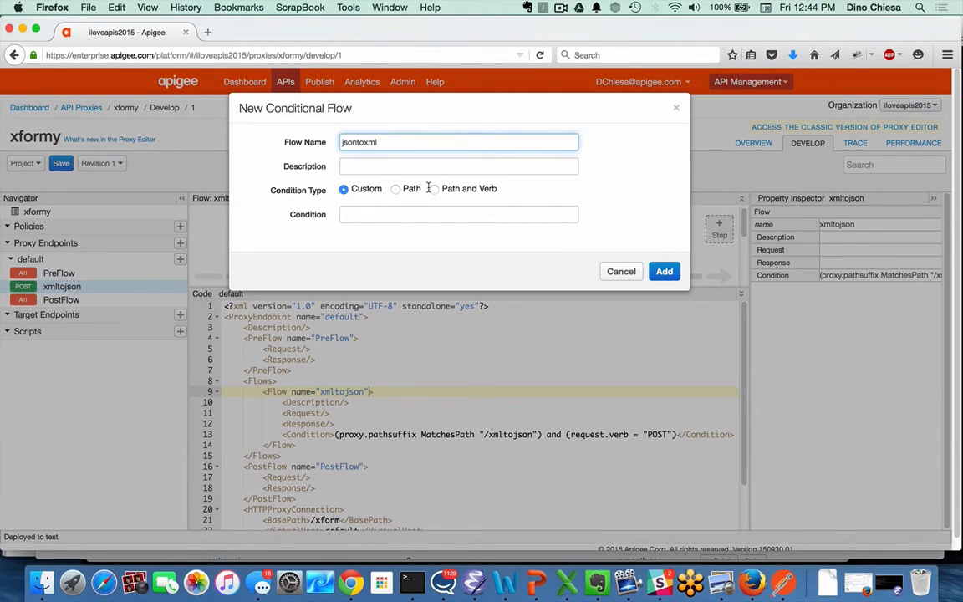
left_click(434, 188)
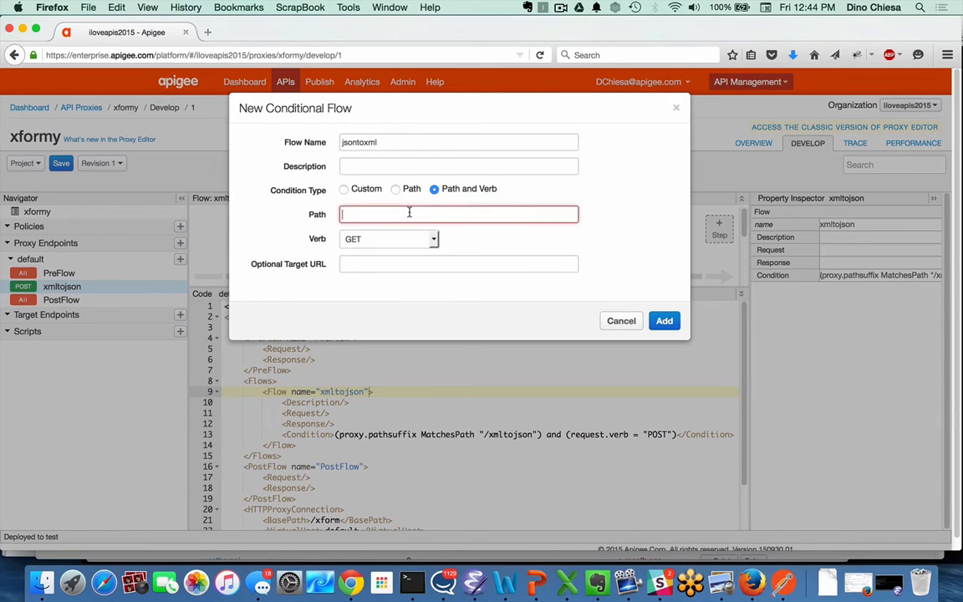
type("/jsontoxml")
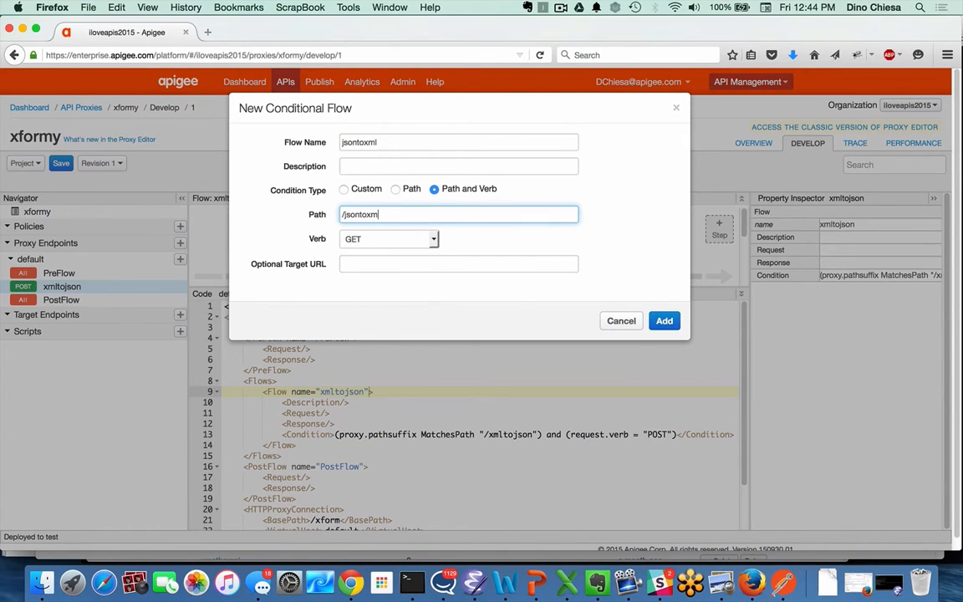
left_click(388, 237)
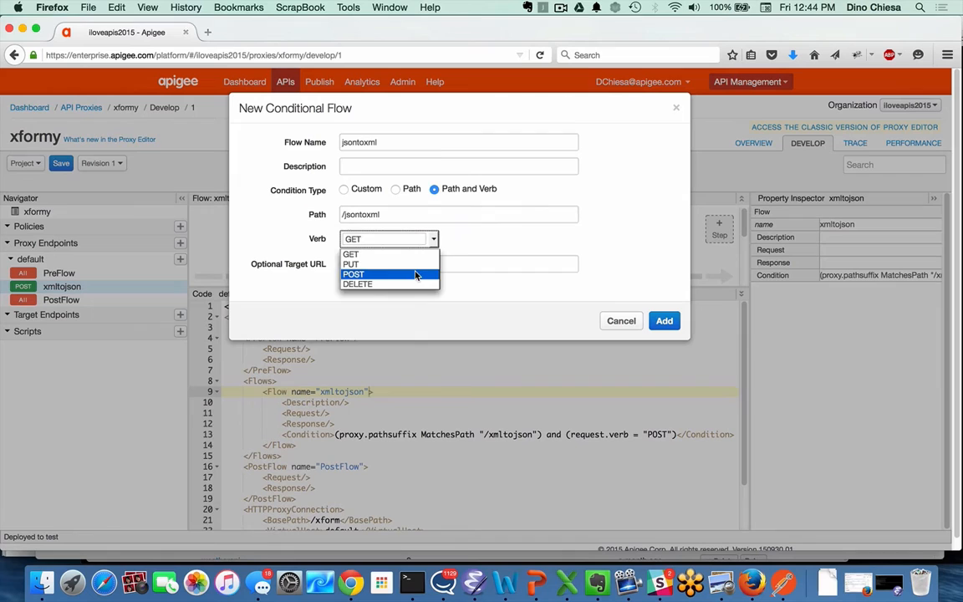
left_click(664, 321)
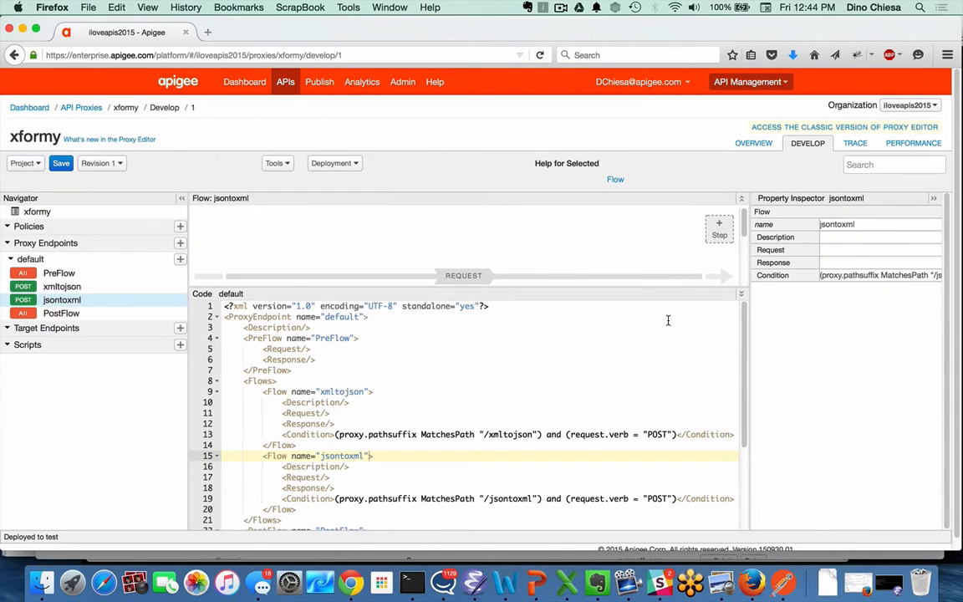
left_click(60, 285)
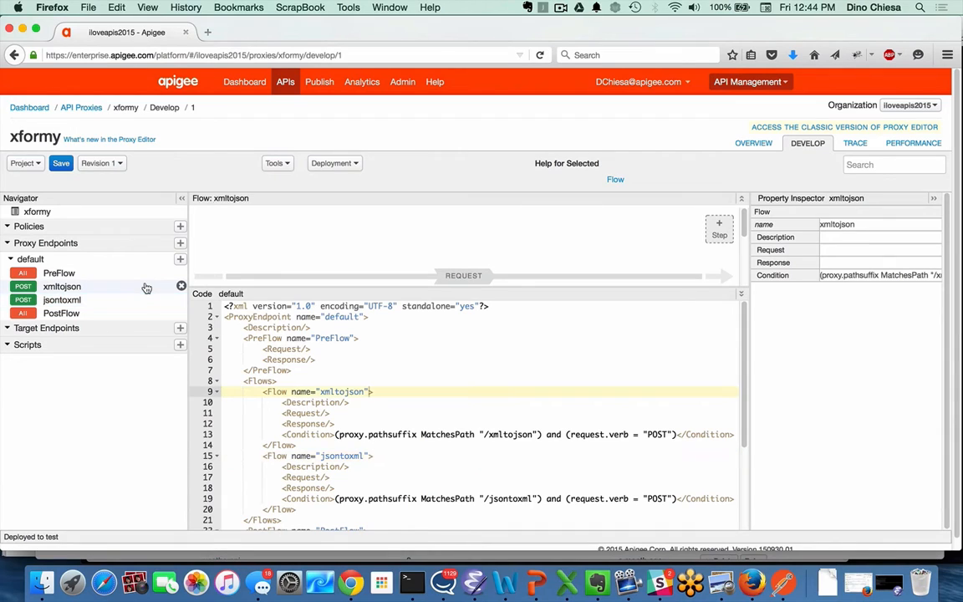
mouse_move(431, 284)
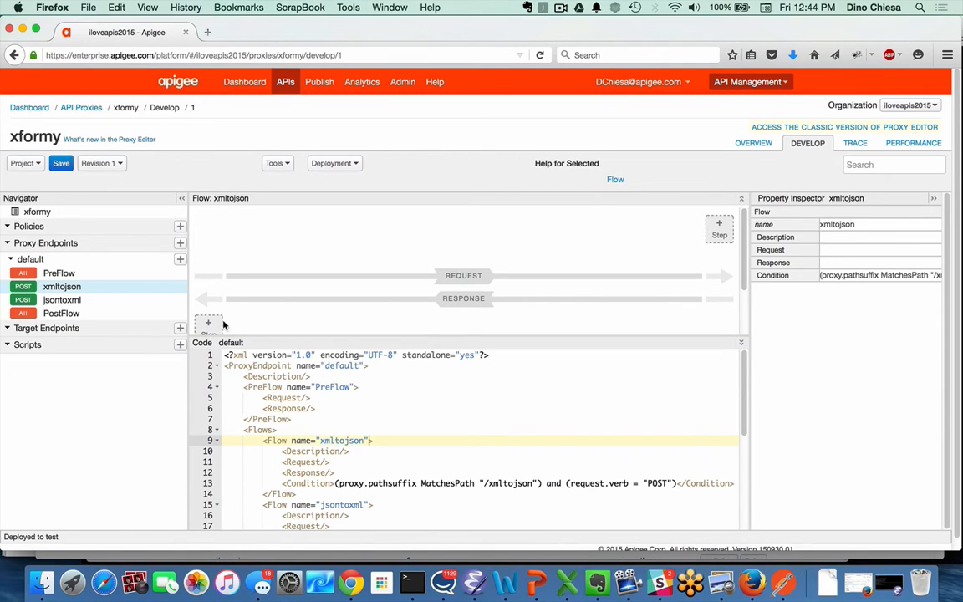
mouse_move(208, 324)
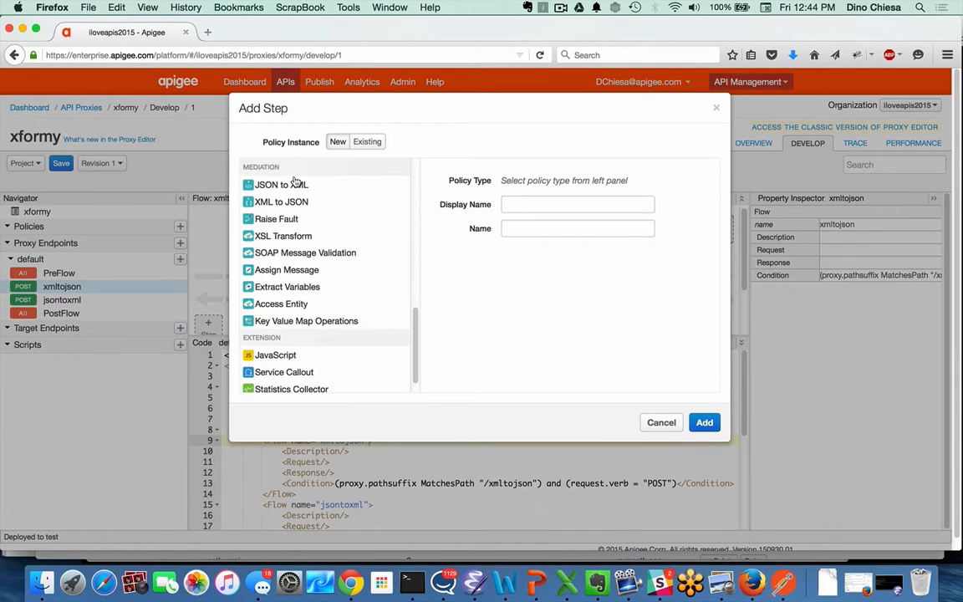
Step: Add an XML to JSON step on xmltojson's response, then move to the jsontoxml flow's response
left_click(281, 200)
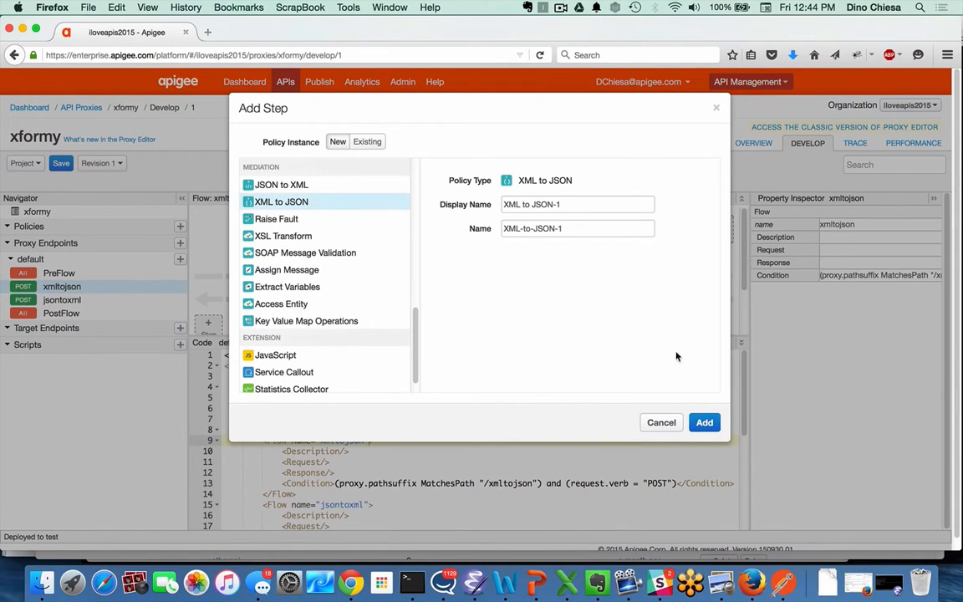
left_click(704, 421)
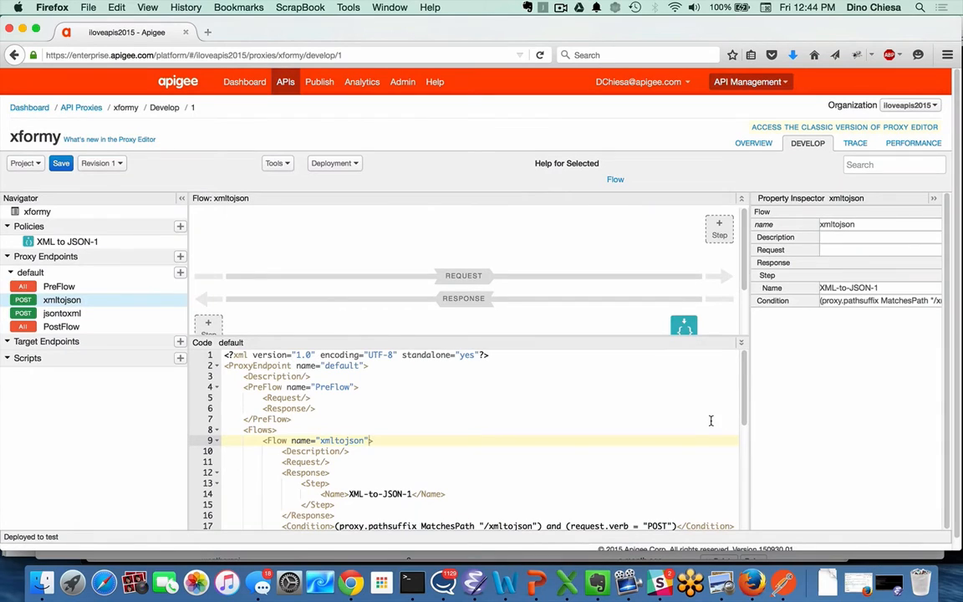
left_click(62, 312)
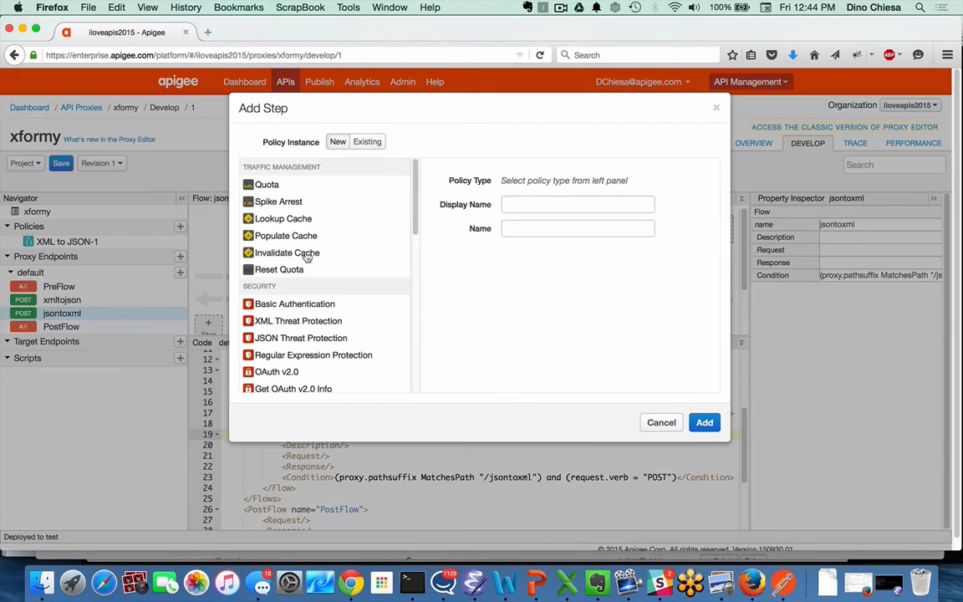
scroll("down", 3)
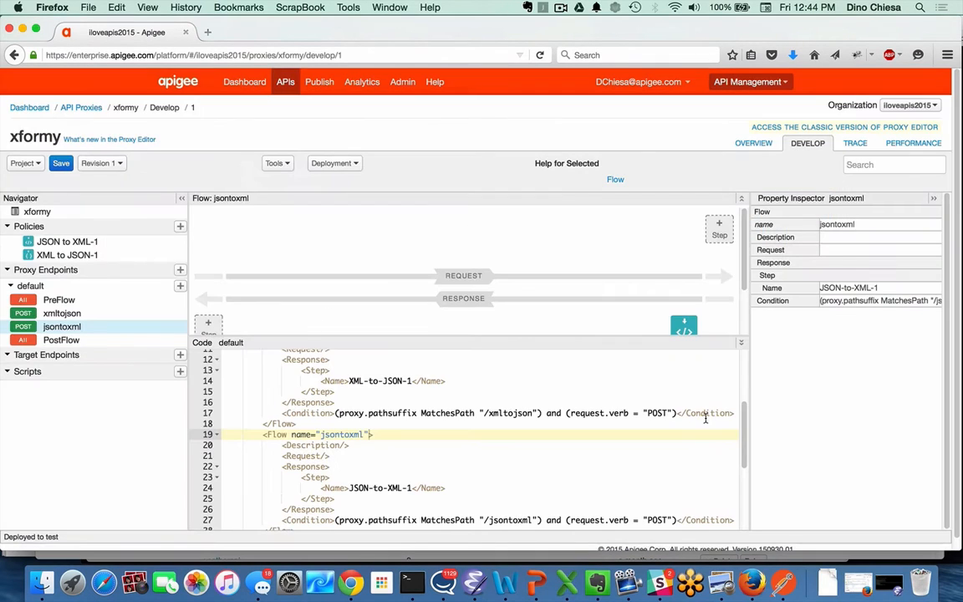
Step: Save revision 1 of xformy and bring up Postman's Simple Transforms collection
left_click(60, 163)
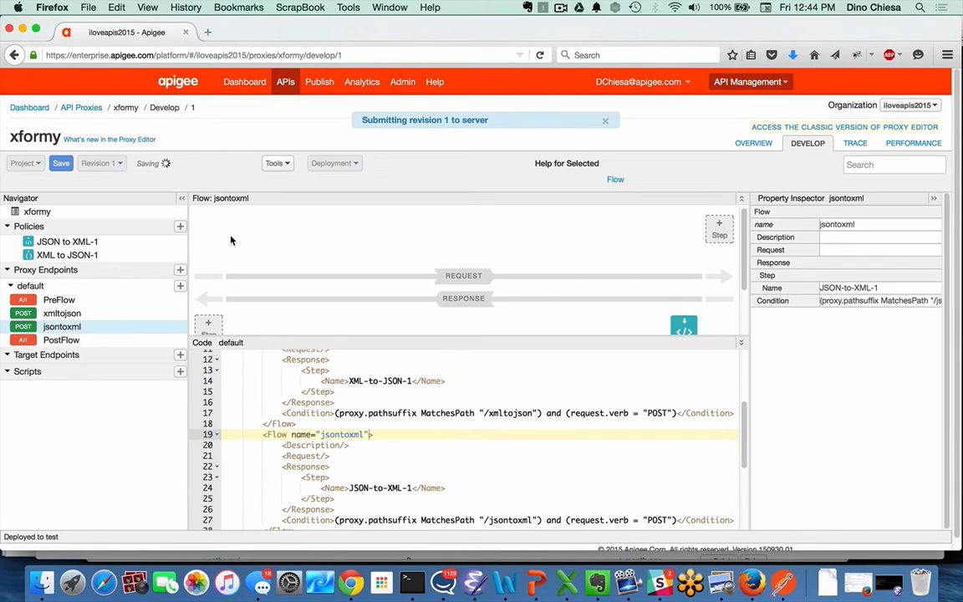
mouse_move(351, 292)
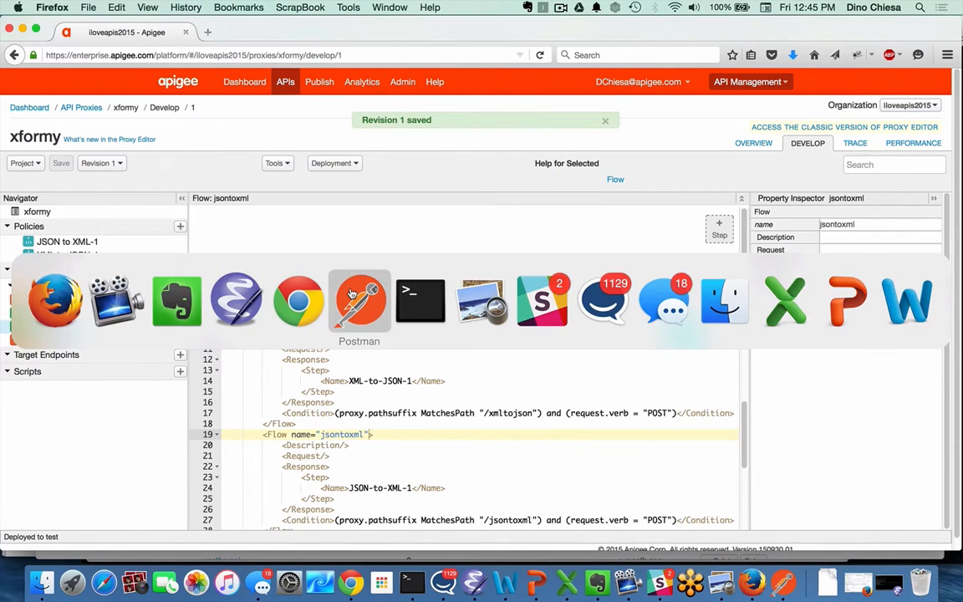
left_click(358, 301)
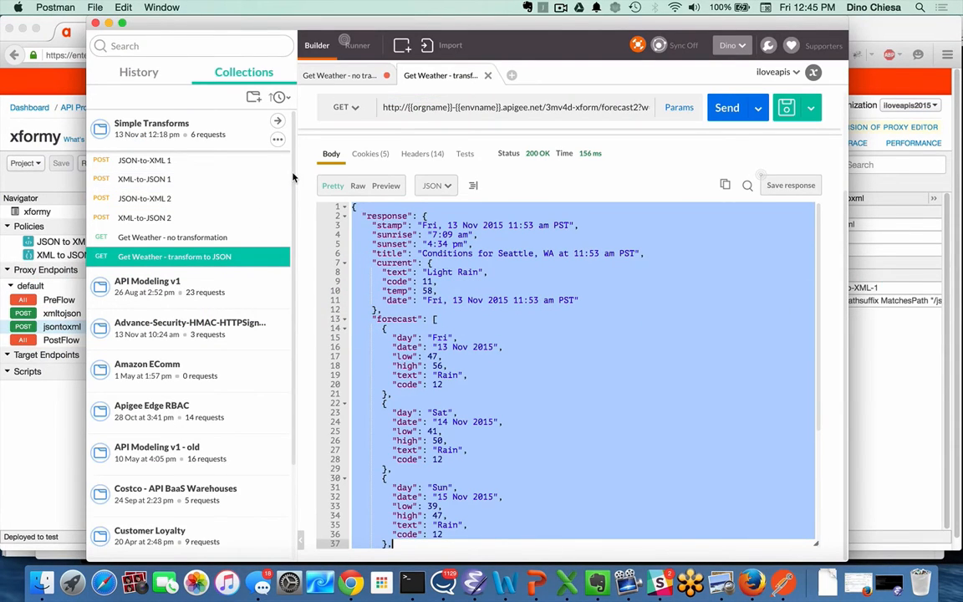
Step: Send JSON-to-XML 1 and XML-to-JSON 1 and view their converted XML and JSON responses
left_click(144, 160)
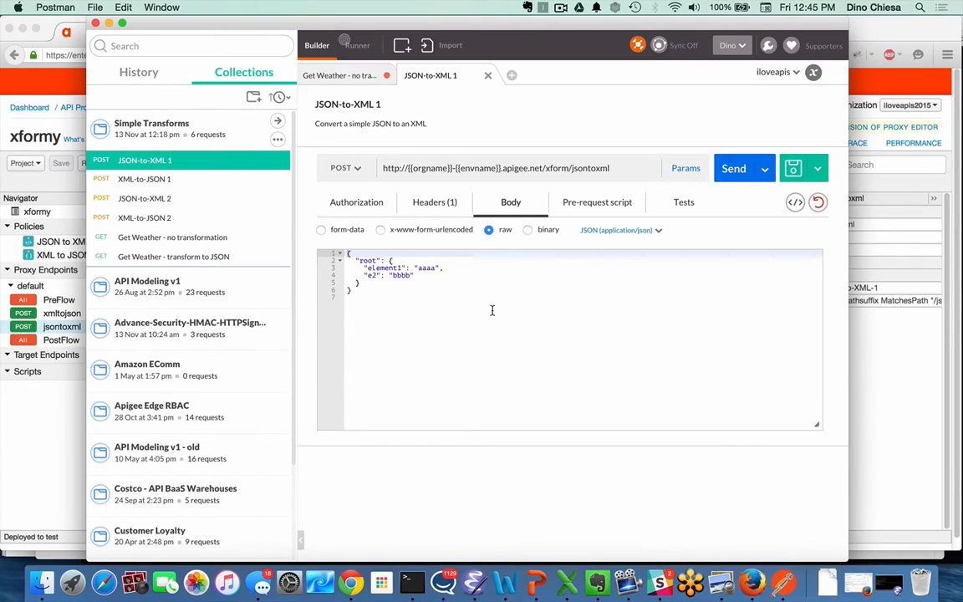
mouse_move(437, 287)
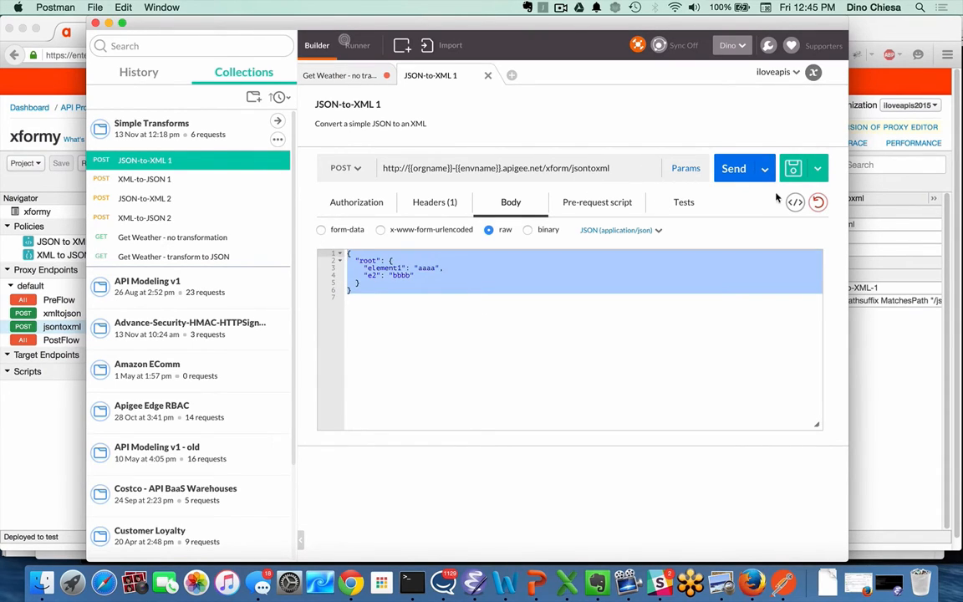
left_click(732, 167)
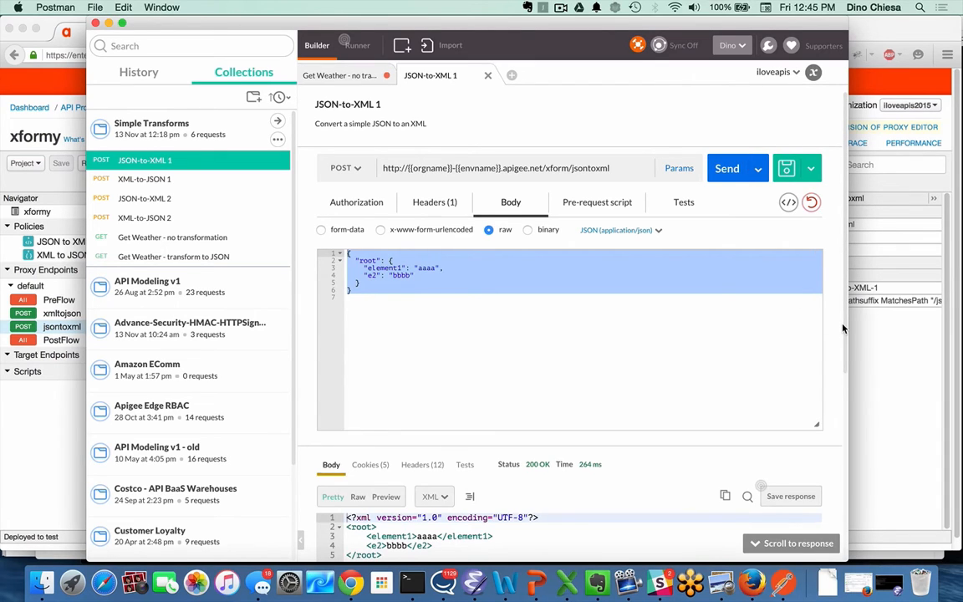
scroll("down", 3)
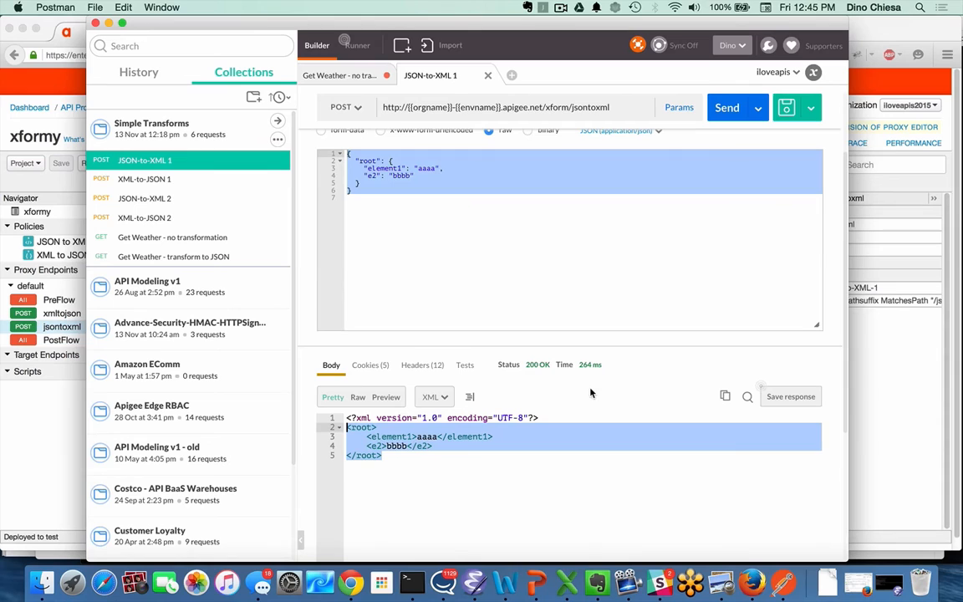
left_click(144, 177)
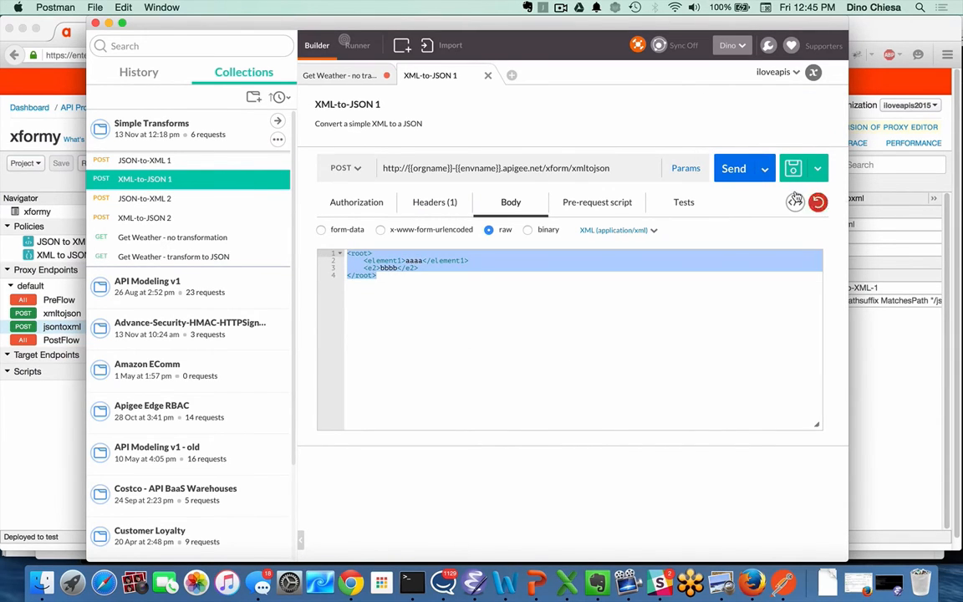
left_click(732, 167)
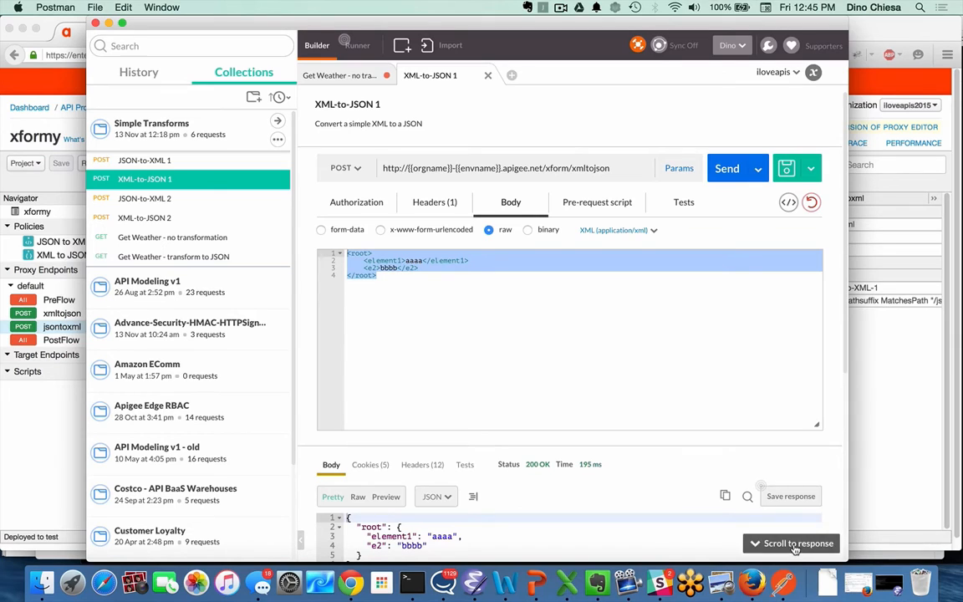
left_click(144, 197)
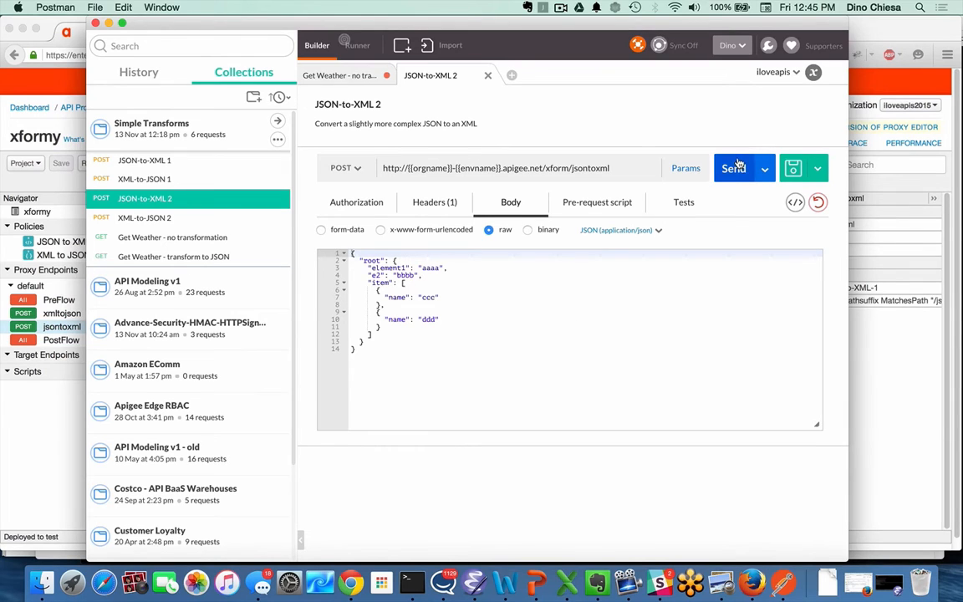
Step: Send JSON-to-XML 2 and XML-to-JSON 2 and view their nested converted responses
left_click(733, 167)
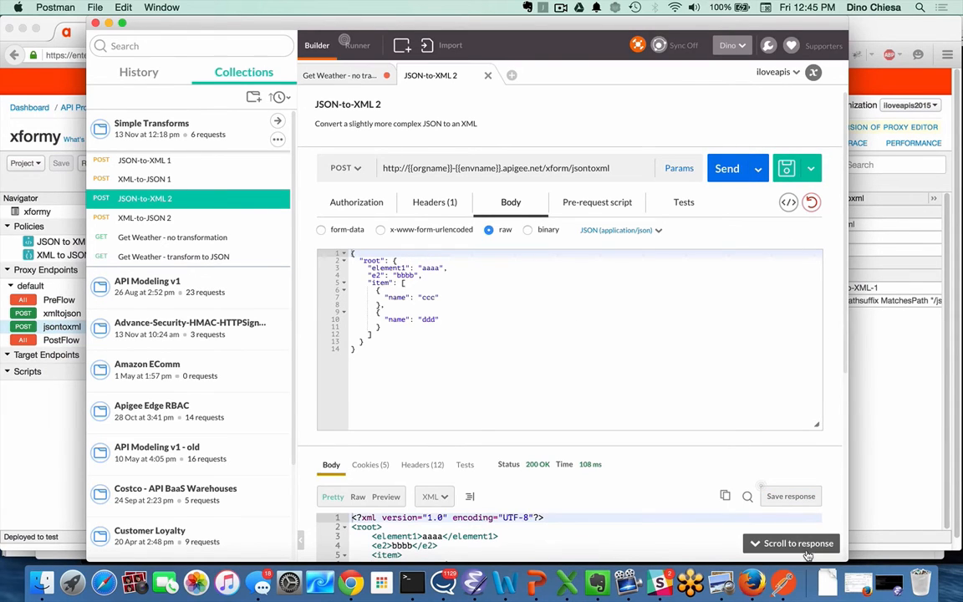
left_click(792, 544)
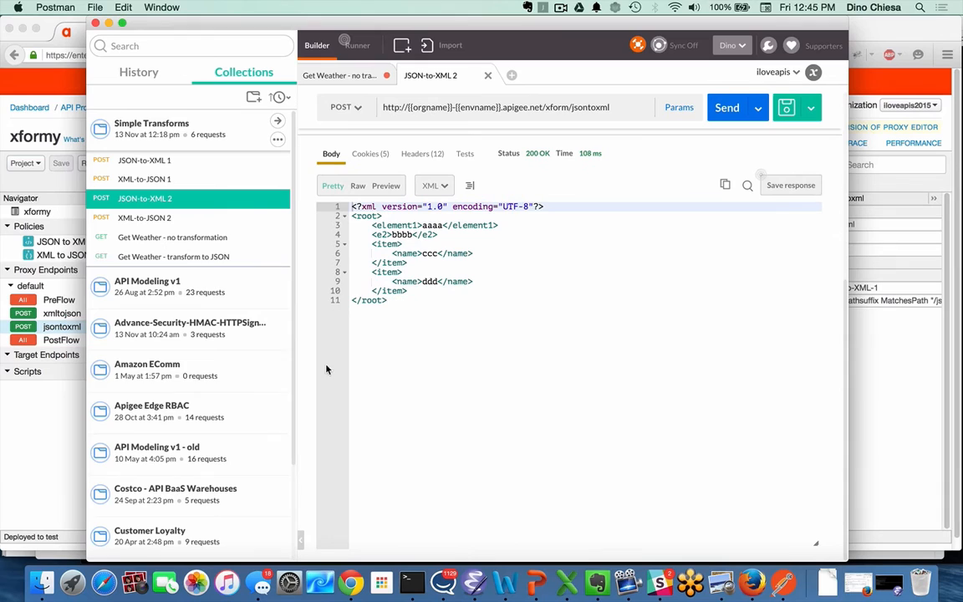
left_click(143, 217)
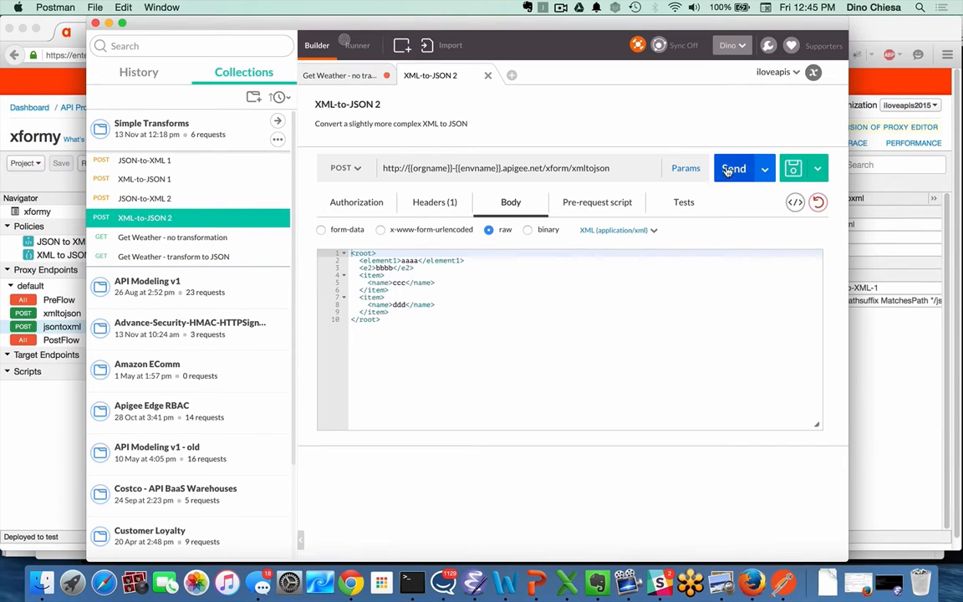
left_click(732, 167)
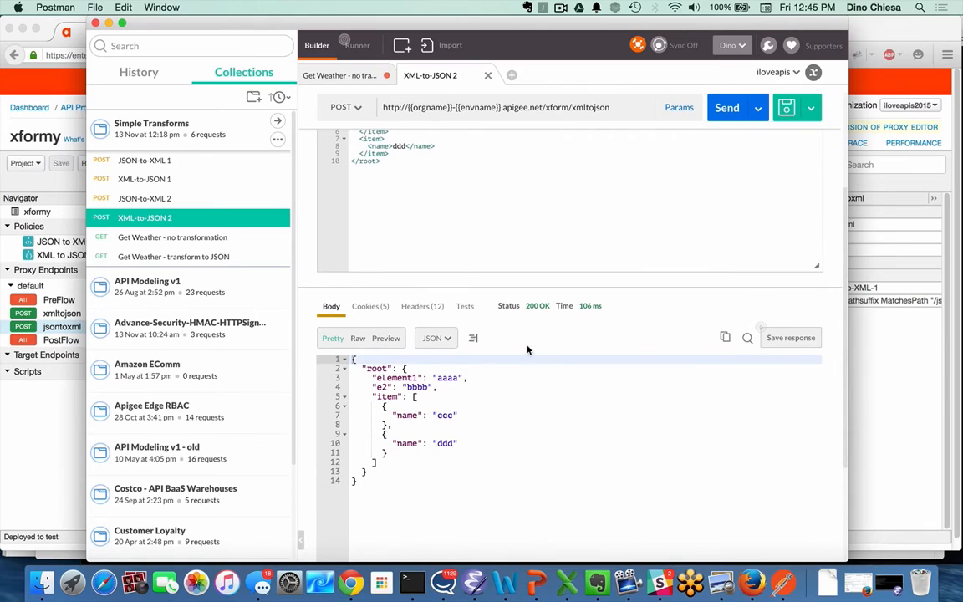
mouse_move(516, 343)
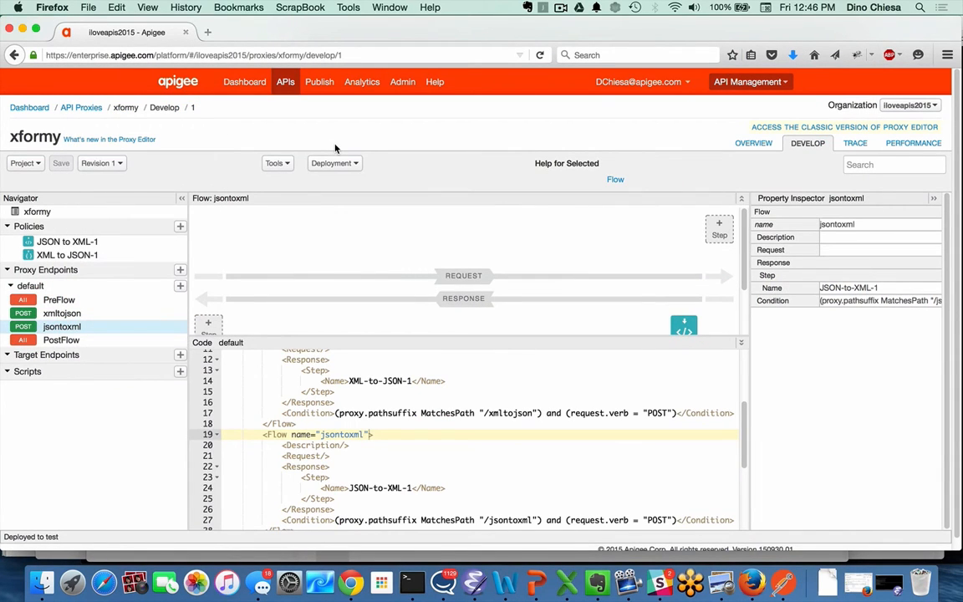
Step: From APIs > API Proxies, bring up 3mv4d-xform in its Develop editor
left_click(284, 80)
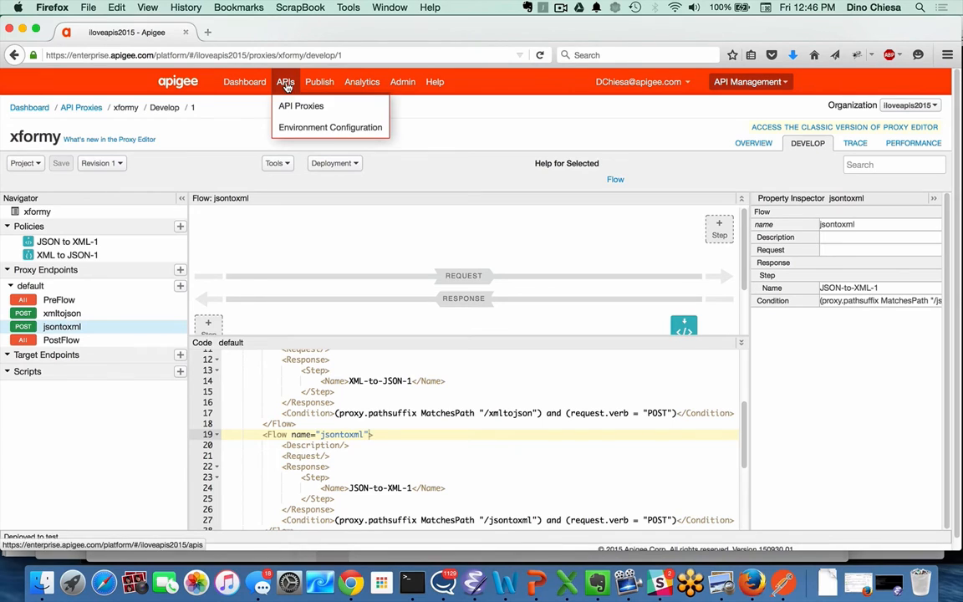
left_click(301, 105)
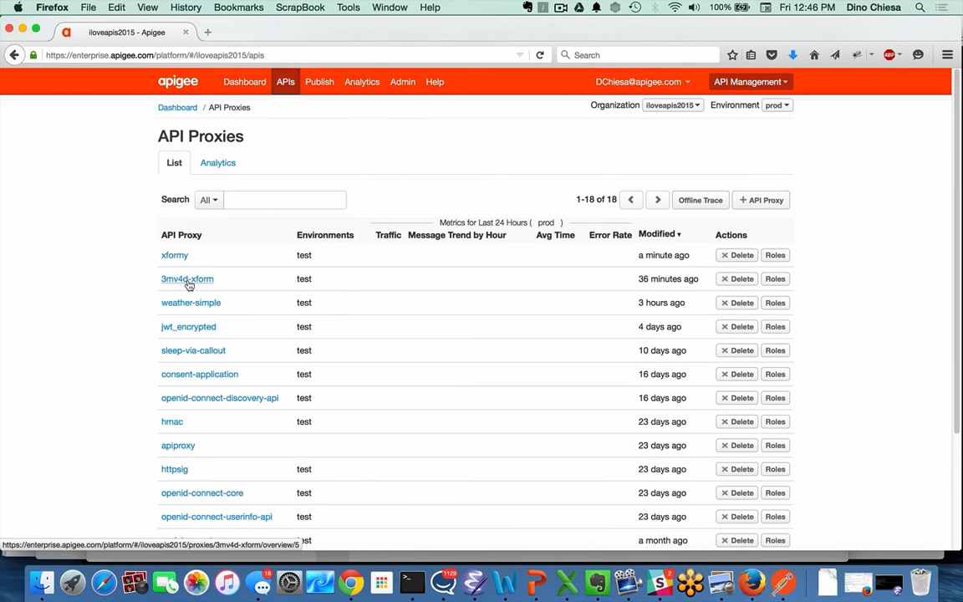
left_click(187, 277)
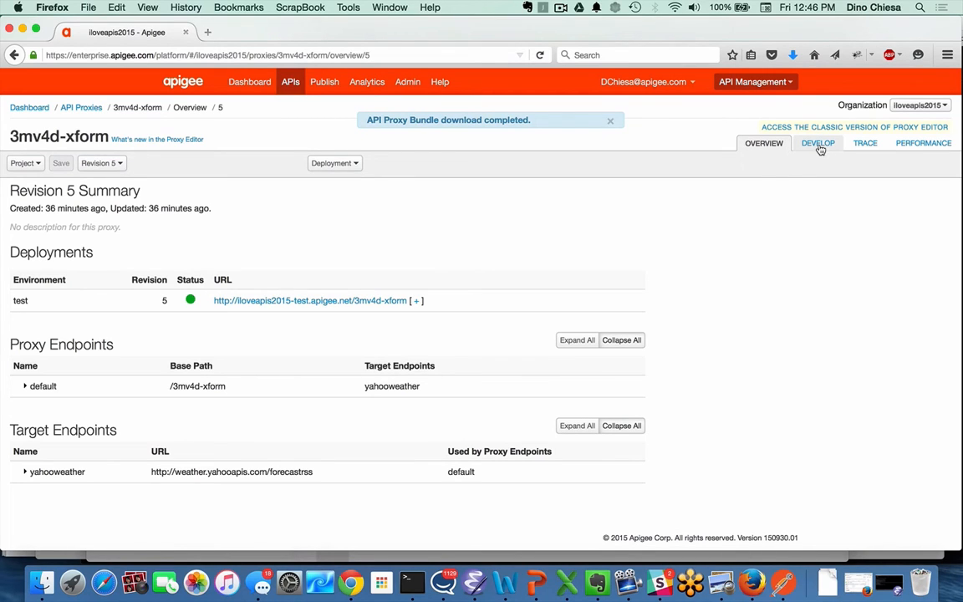
left_click(807, 144)
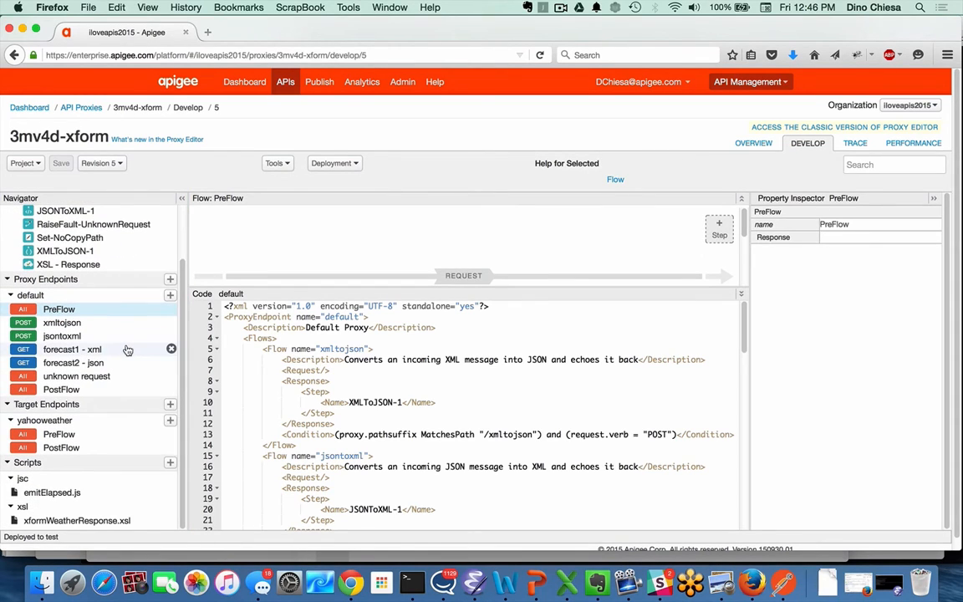
mouse_move(113, 349)
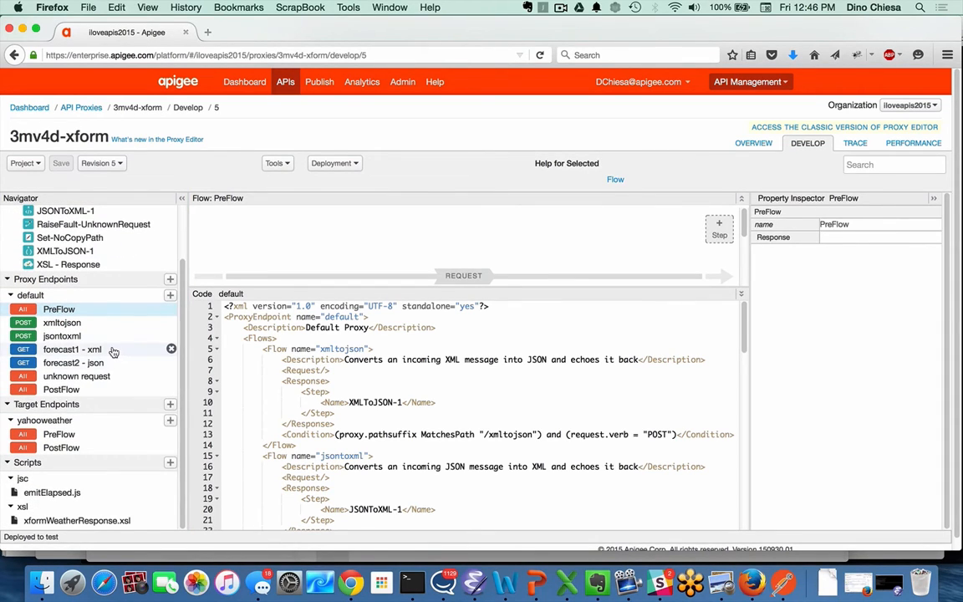
Step: Review forecast1 - xml and forecast2 - json flow code with its XMLToJSON-1 step, then return to Postman
left_click(72, 350)
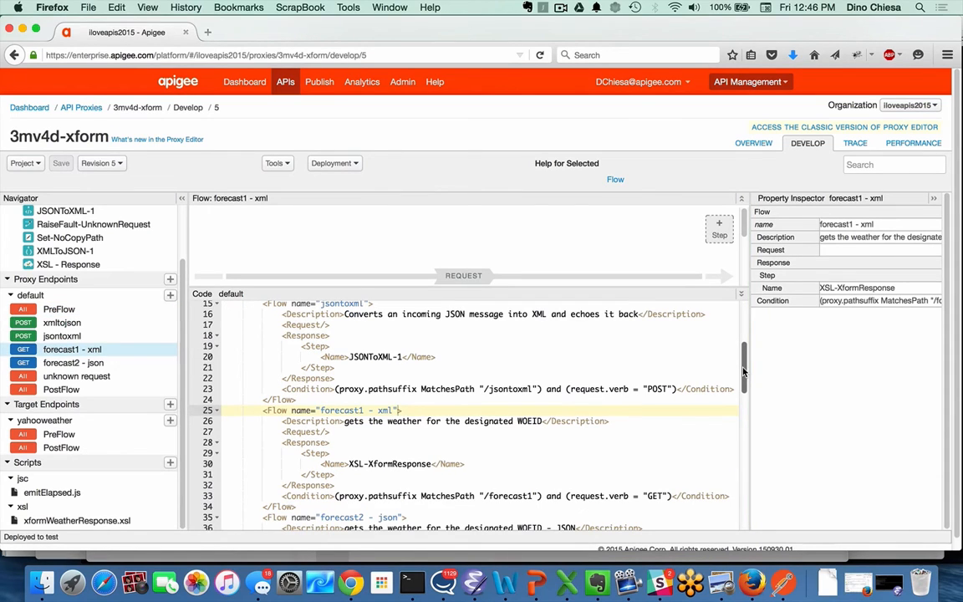
scroll("down", 3)
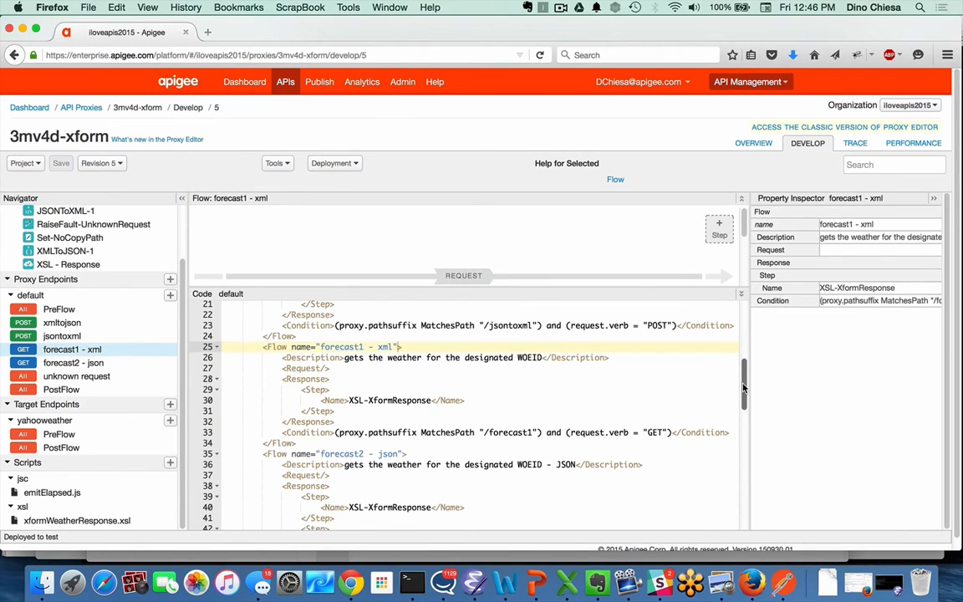
scroll("down", 3)
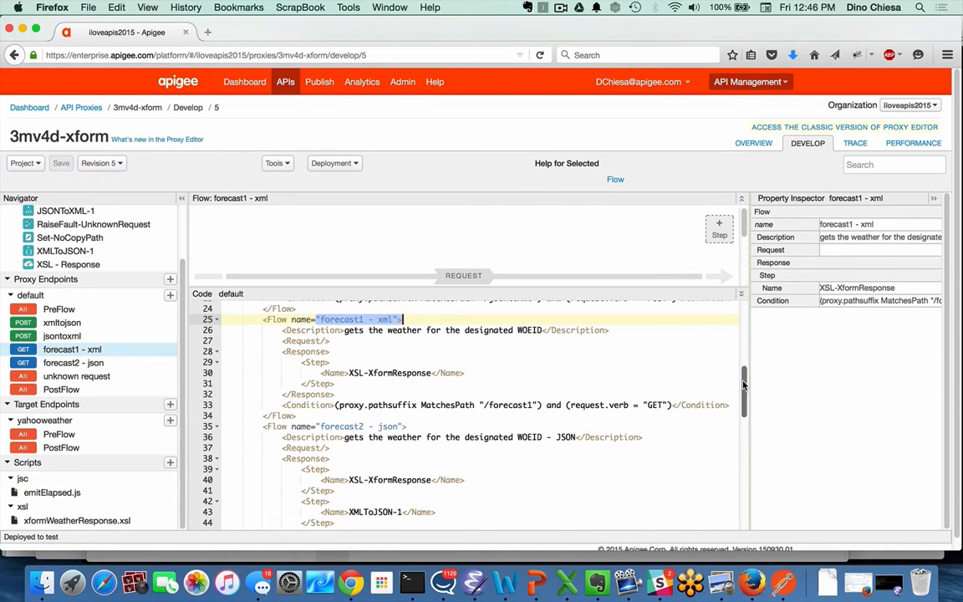
scroll("down", 3)
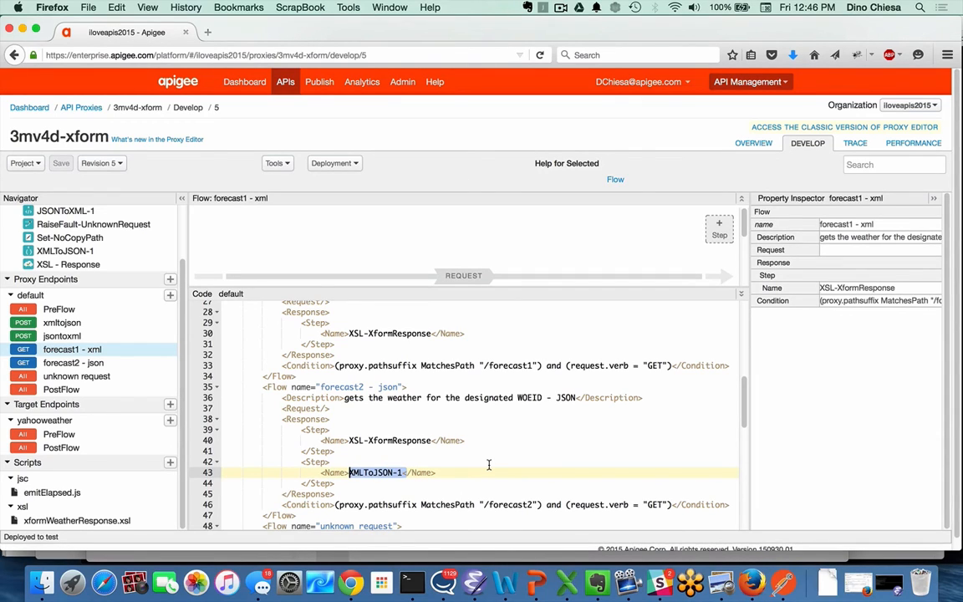
mouse_move(504, 455)
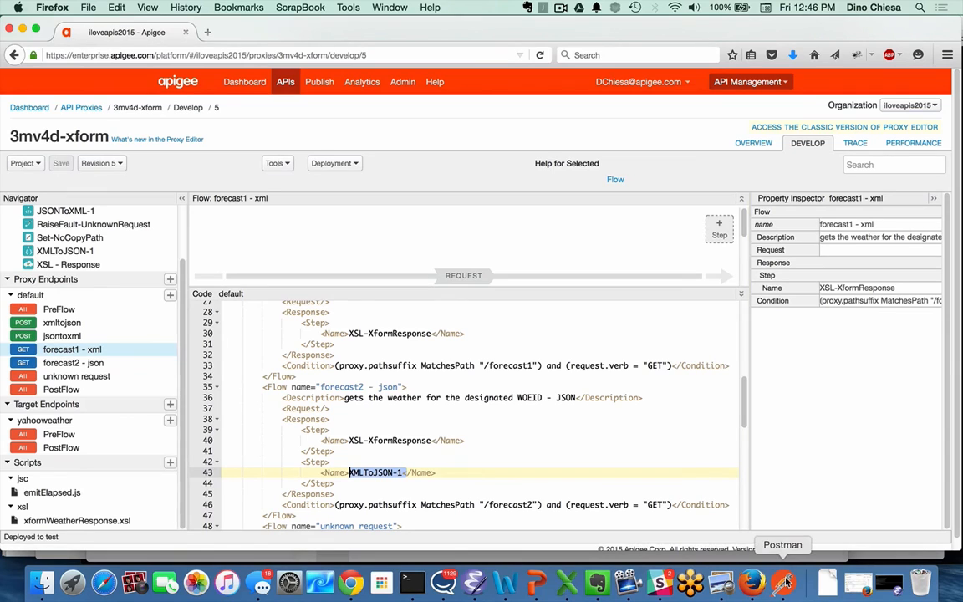
left_click(782, 582)
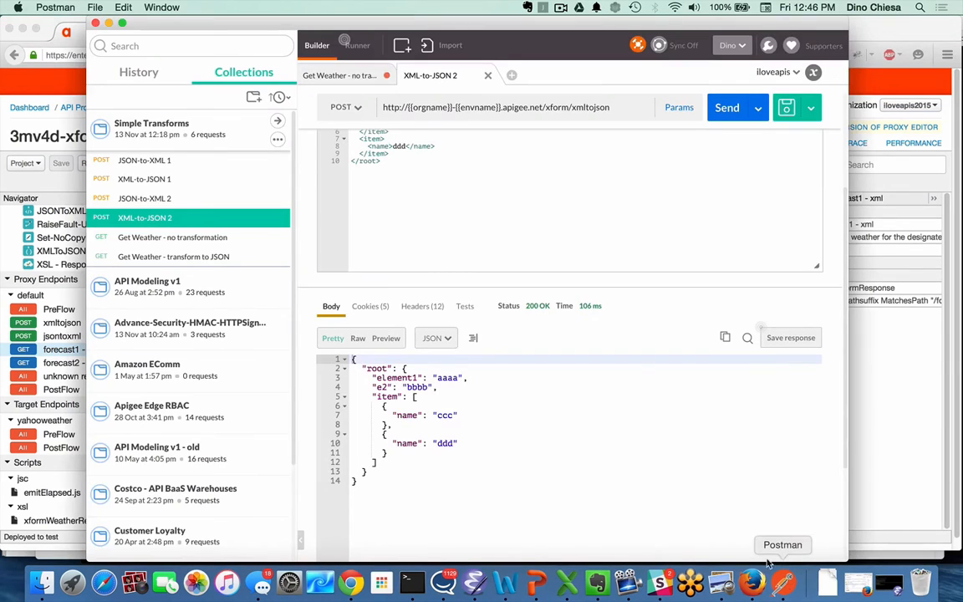
Step: Send the 'Get Weather - no transformation' request and receive the Seattle forecast as XML
left_click(172, 237)
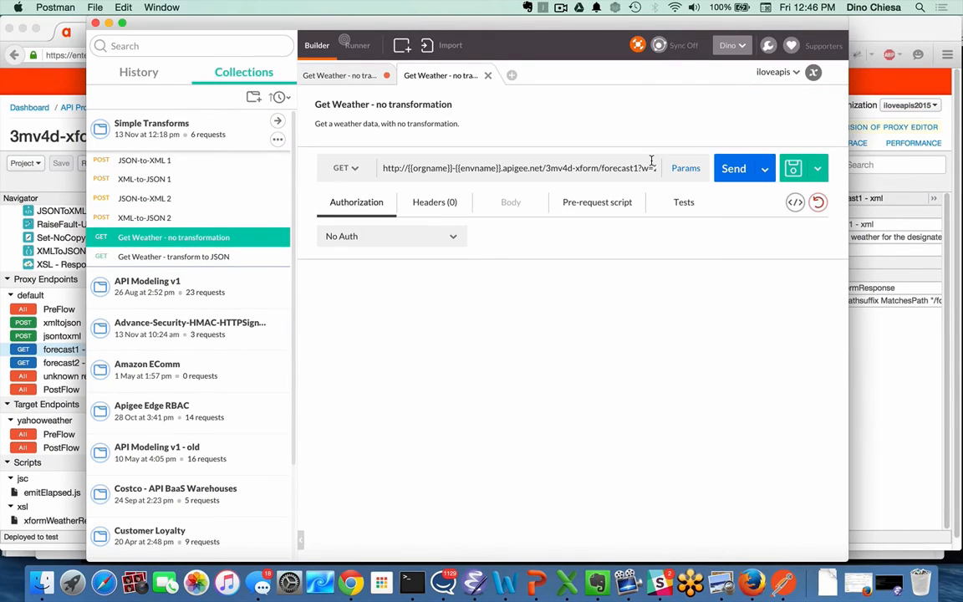
left_click(732, 167)
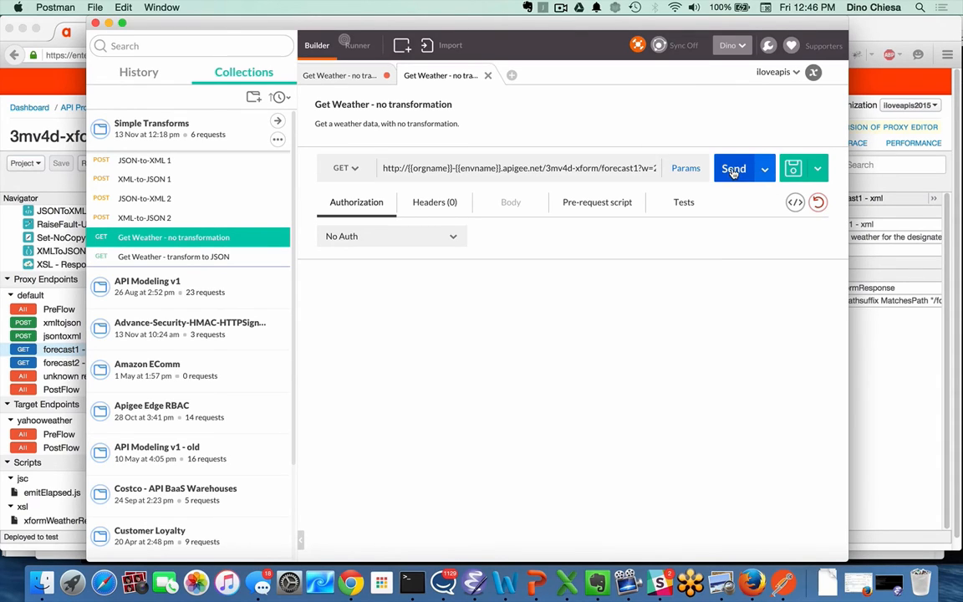
left_click(732, 167)
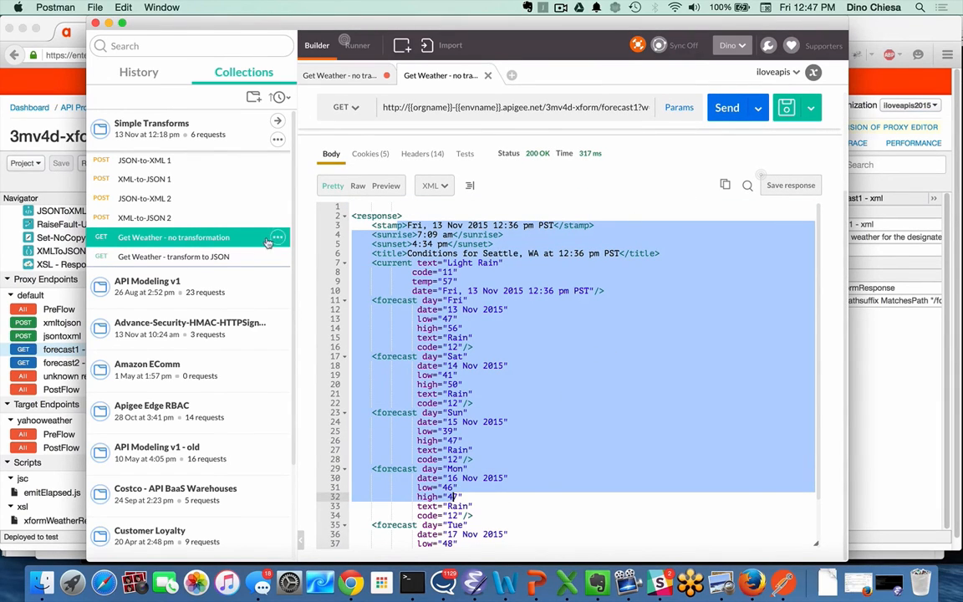
Step: Send the 'Get Weather - transform to JSON' request and receive the forecast as JSON
left_click(174, 257)
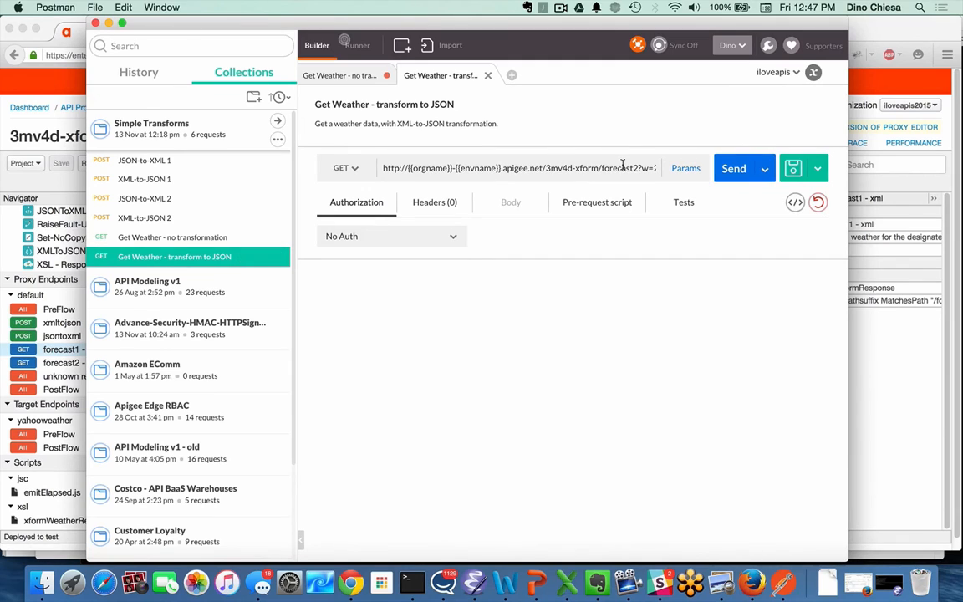
left_click(732, 167)
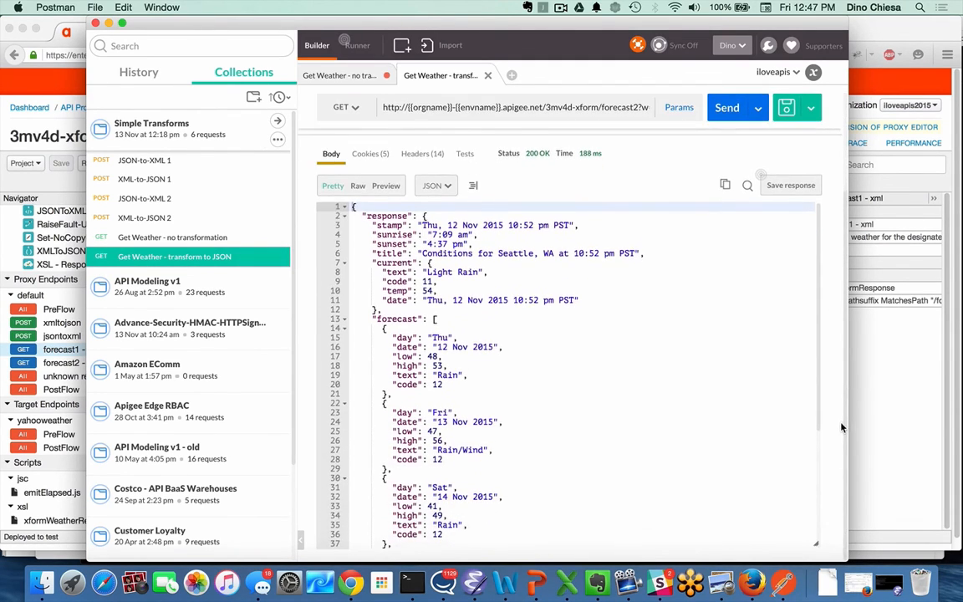
mouse_move(476, 451)
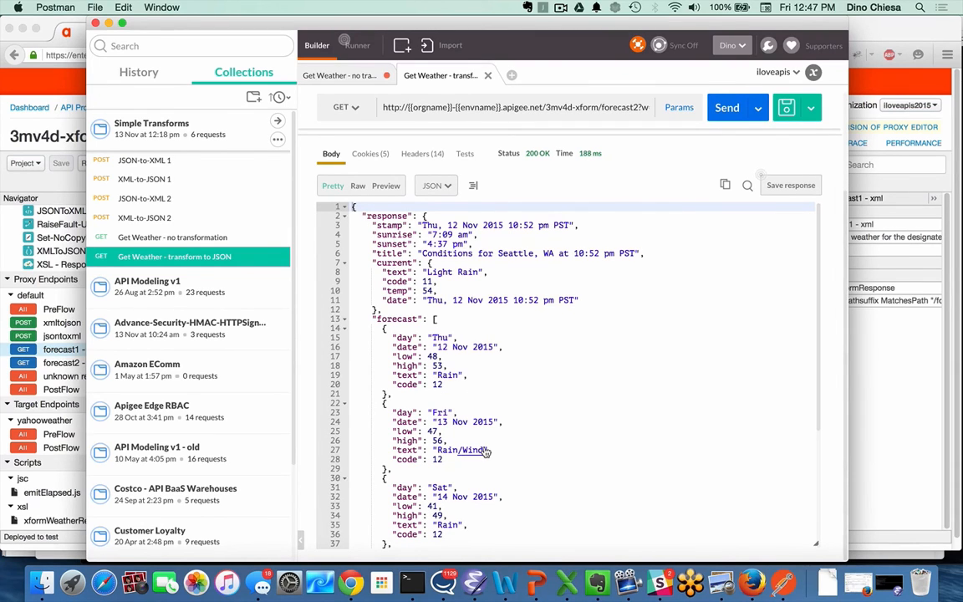